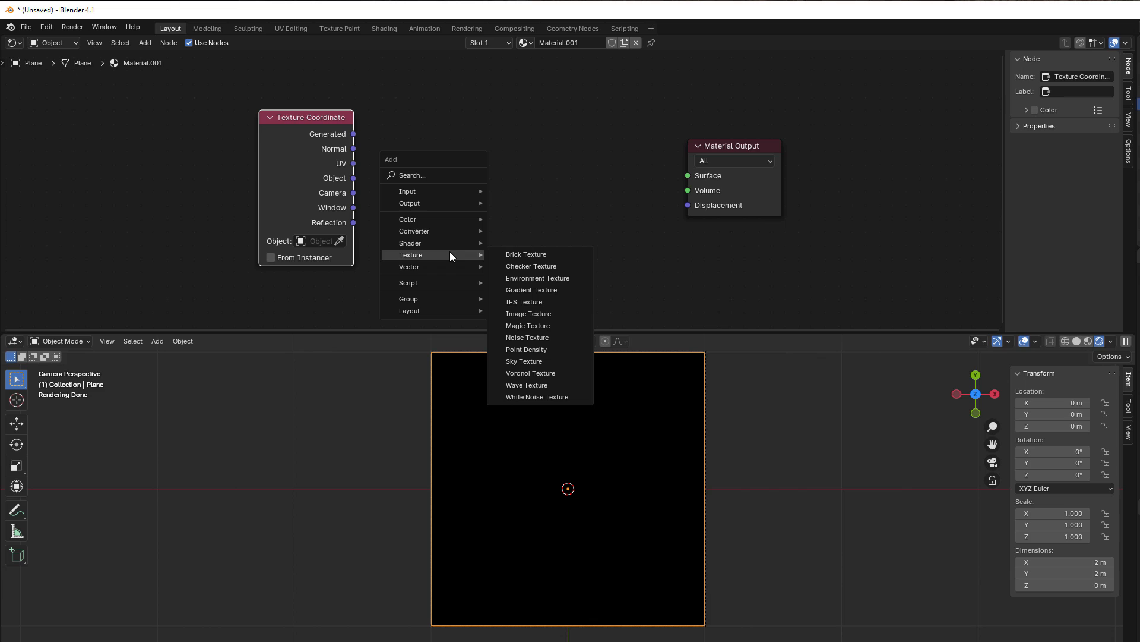
- Add a Gradient Texture fed by Object coordinates and set its type to Radial
left_click(532, 290)
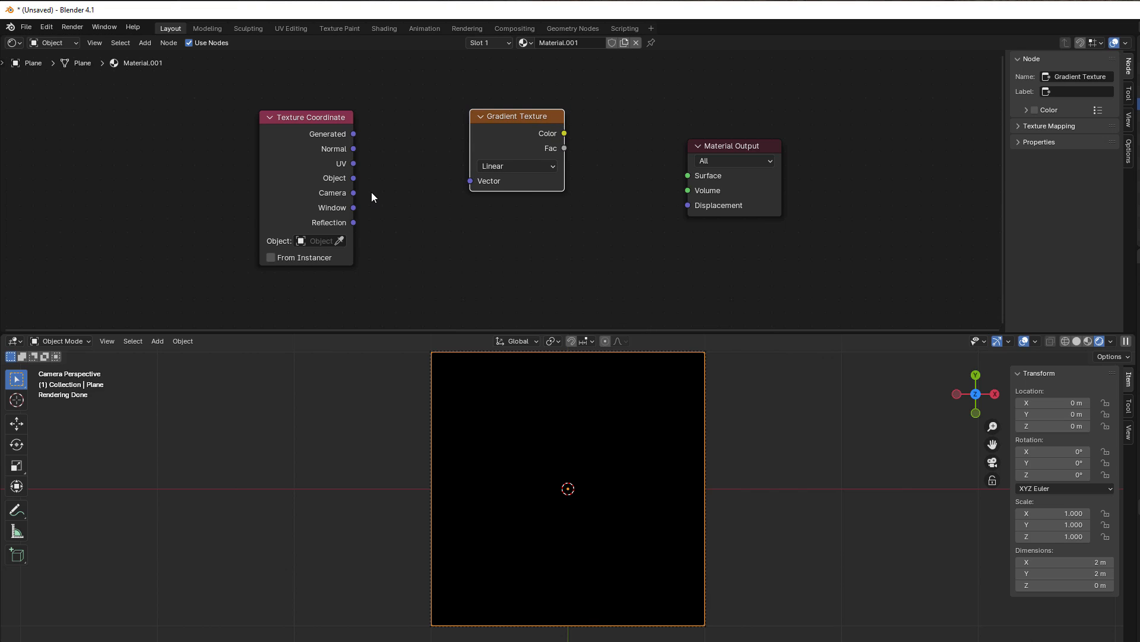
left_click_drag(353, 177, 470, 180)
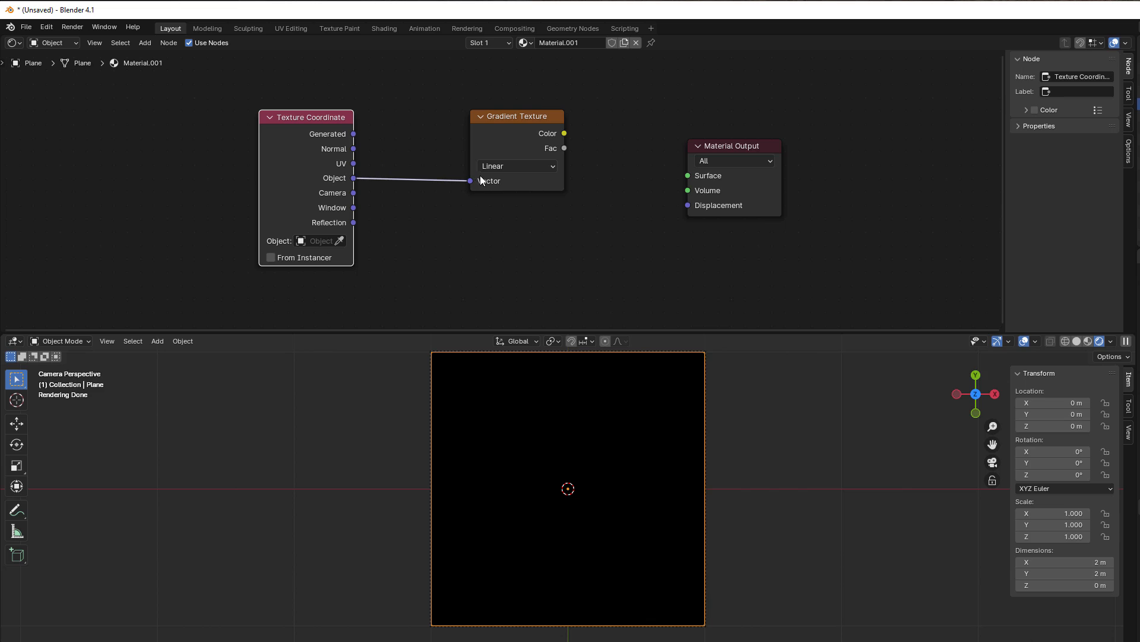
left_click(517, 166)
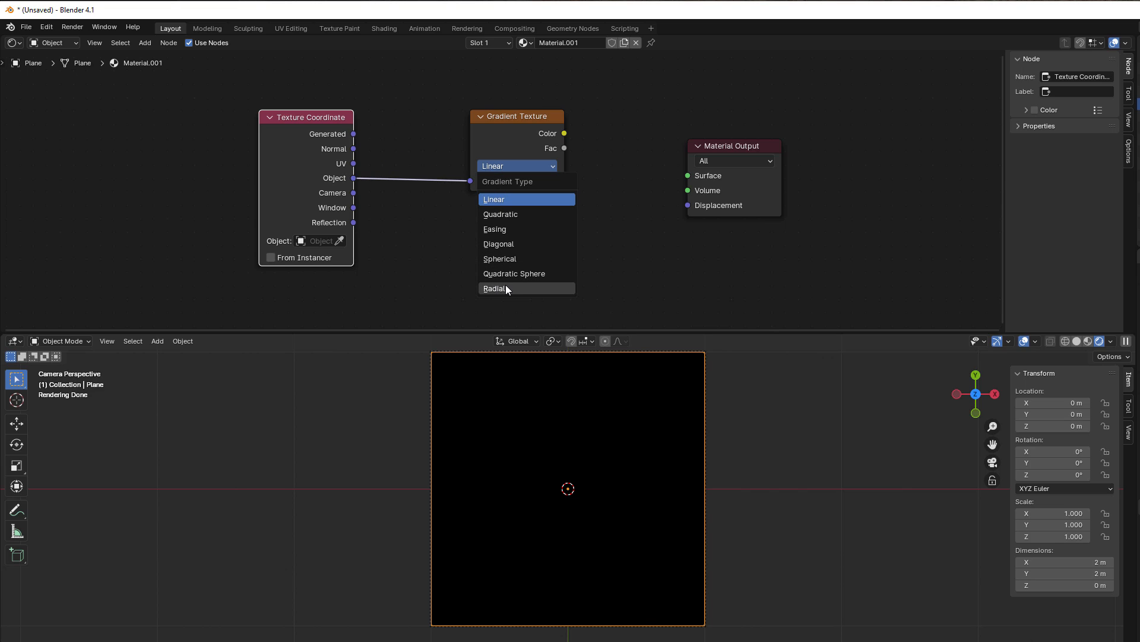
left_click(496, 287)
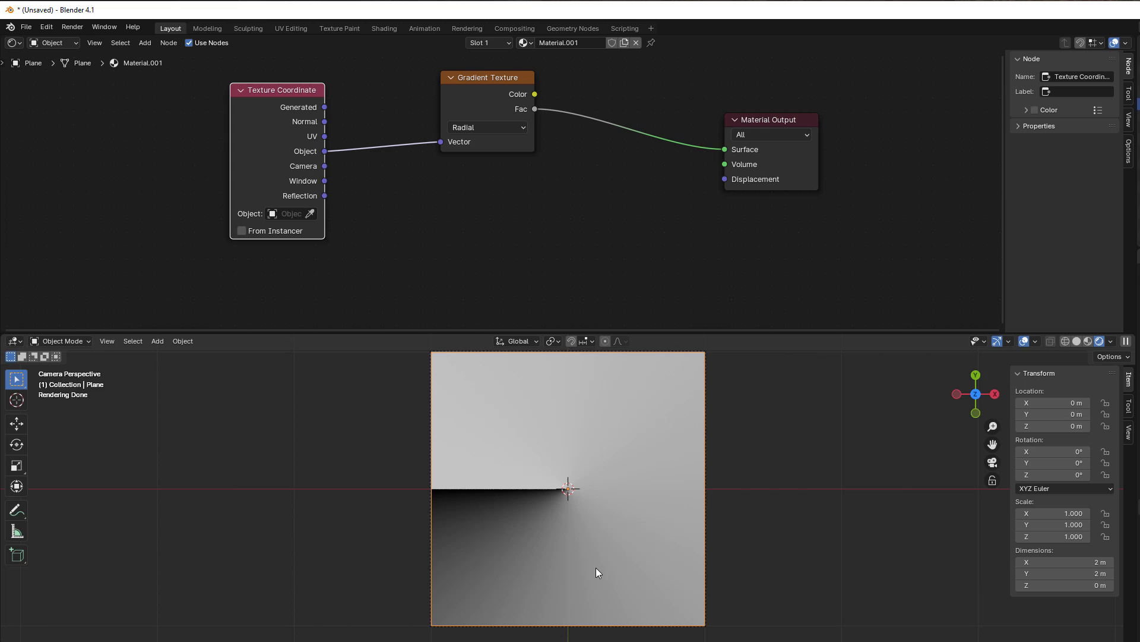
mouse_move(589, 551)
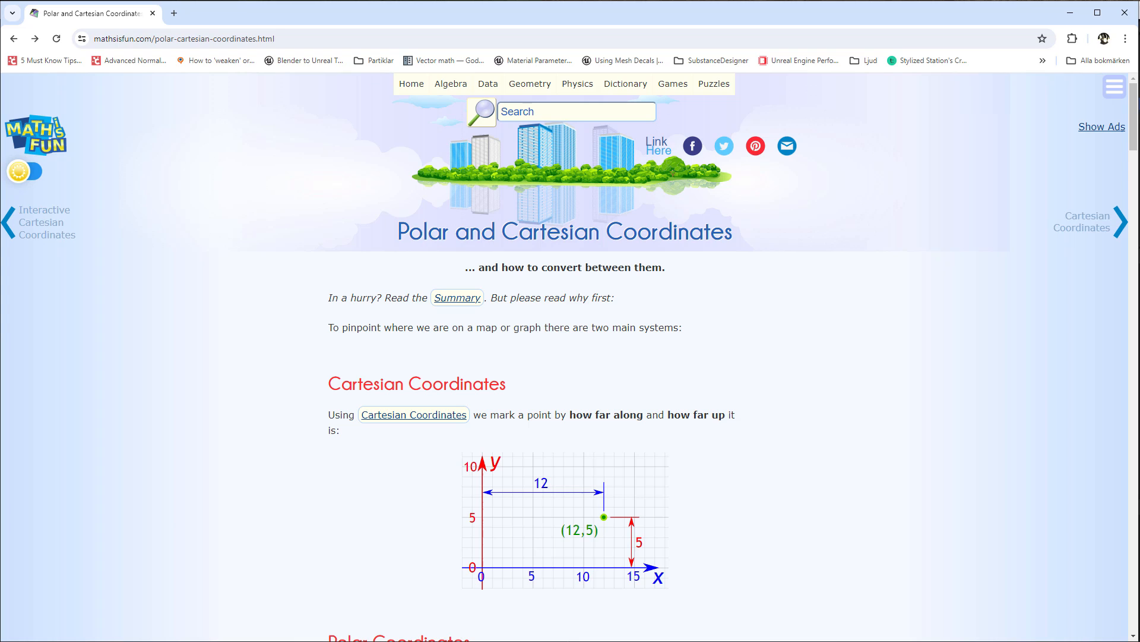
mouse_move(755, 358)
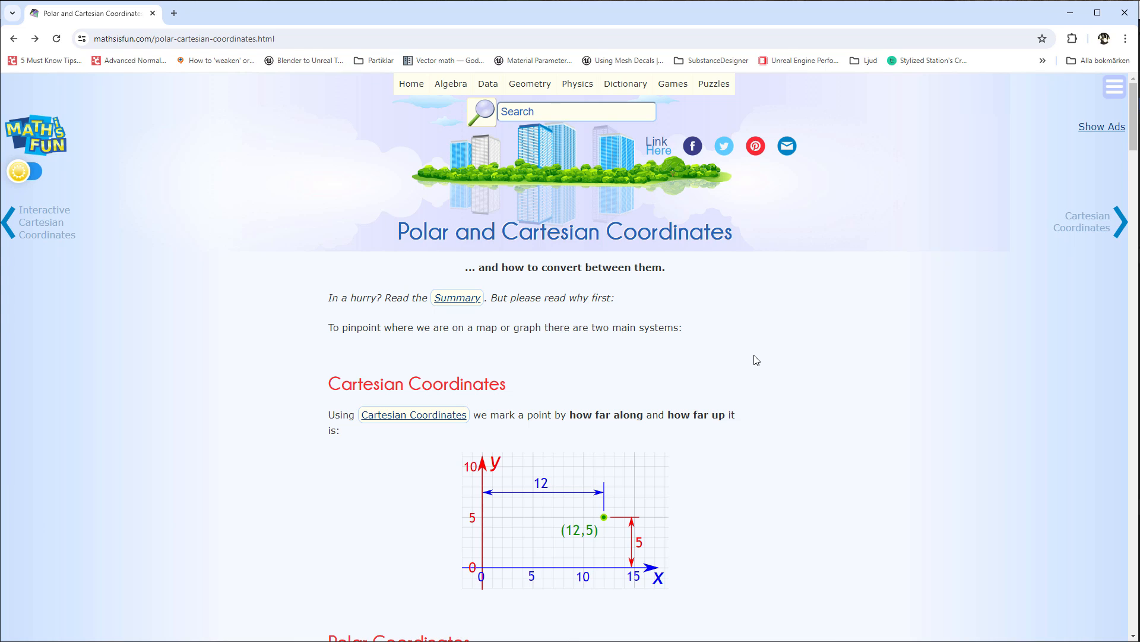
mouse_move(751, 349)
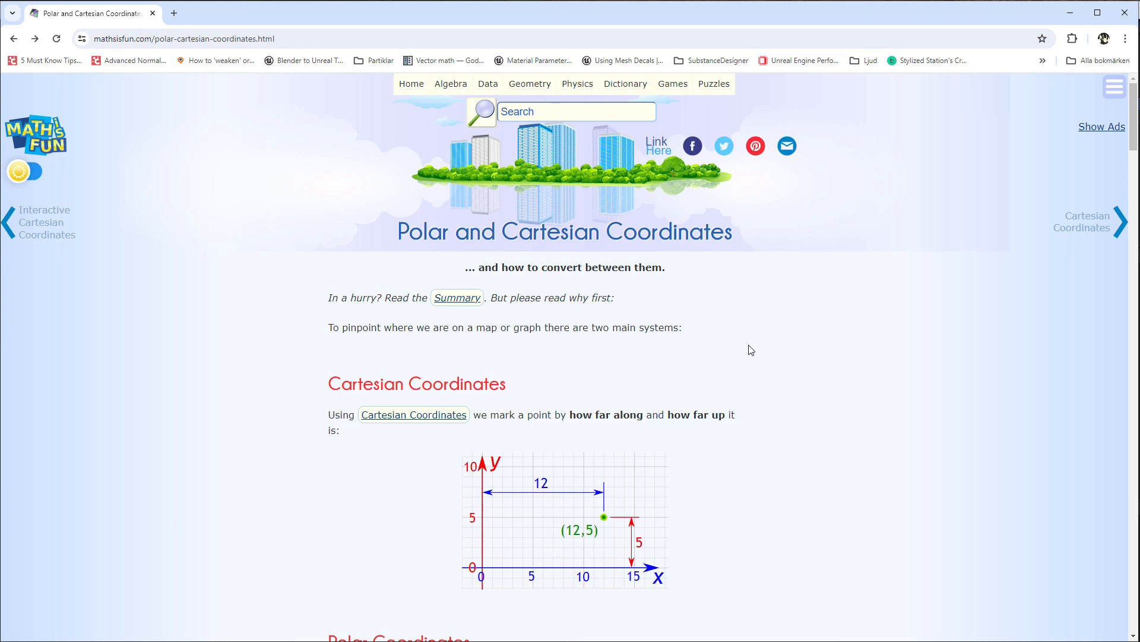
- Scroll the Math is Fun page down to the Cartesian Coordinates example graph
scroll("down", 3)
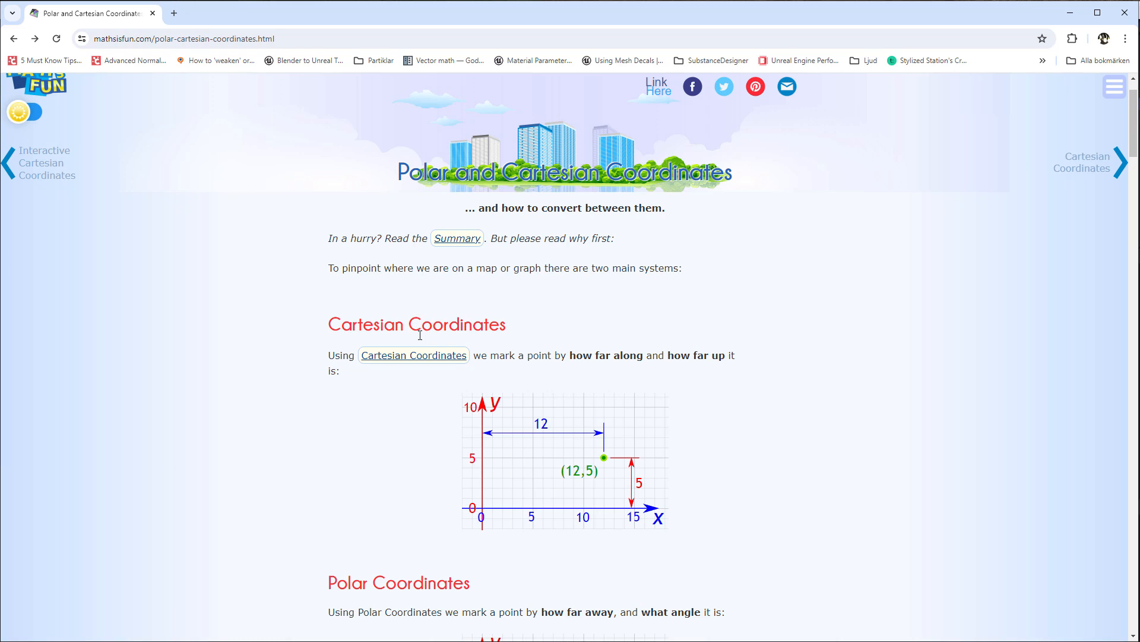
mouse_move(444, 442)
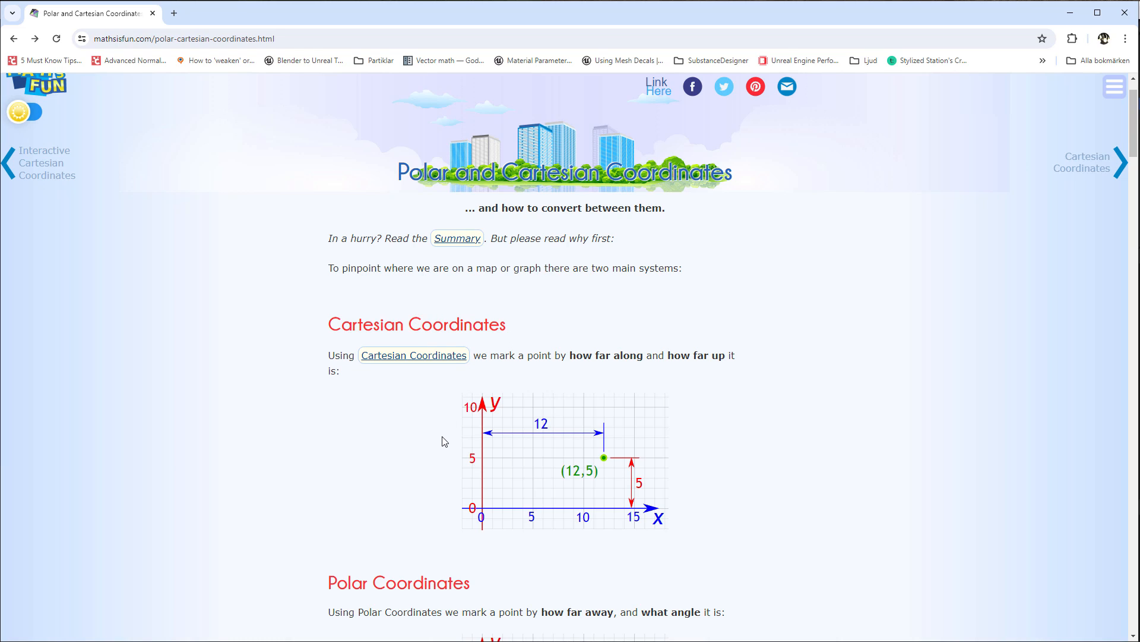
scroll("down", 3)
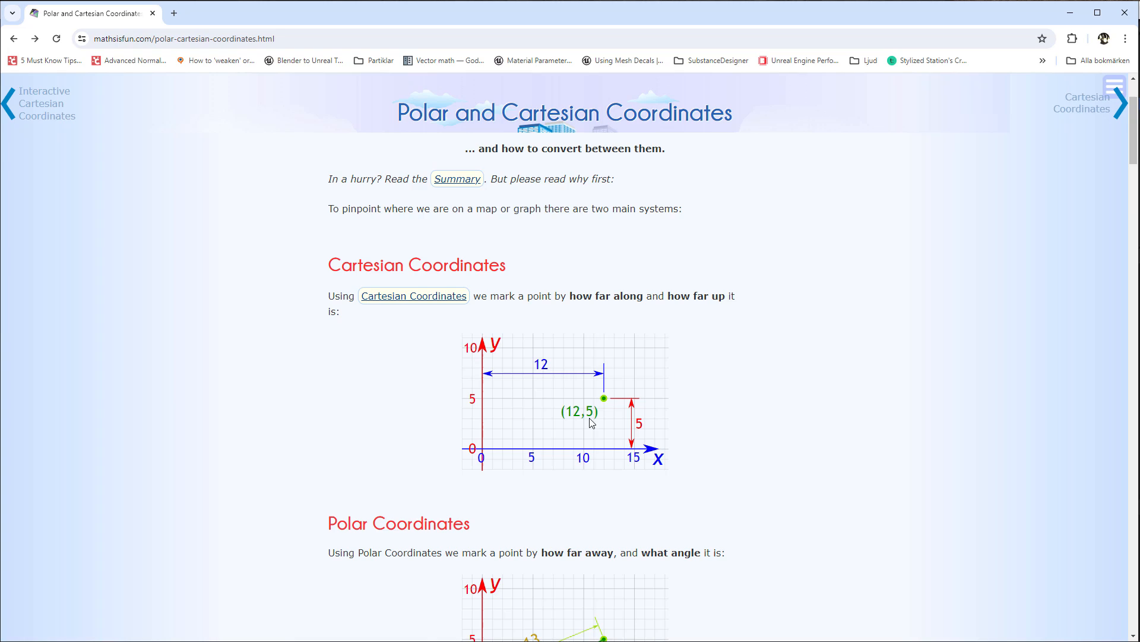
mouse_move(566, 412)
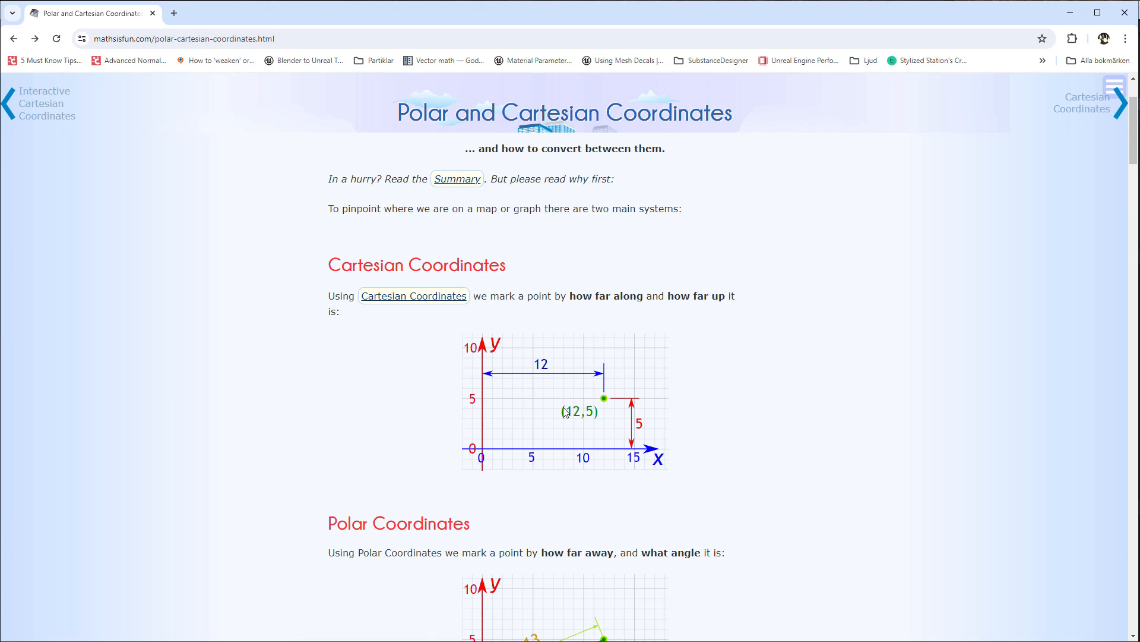
mouse_move(606, 401)
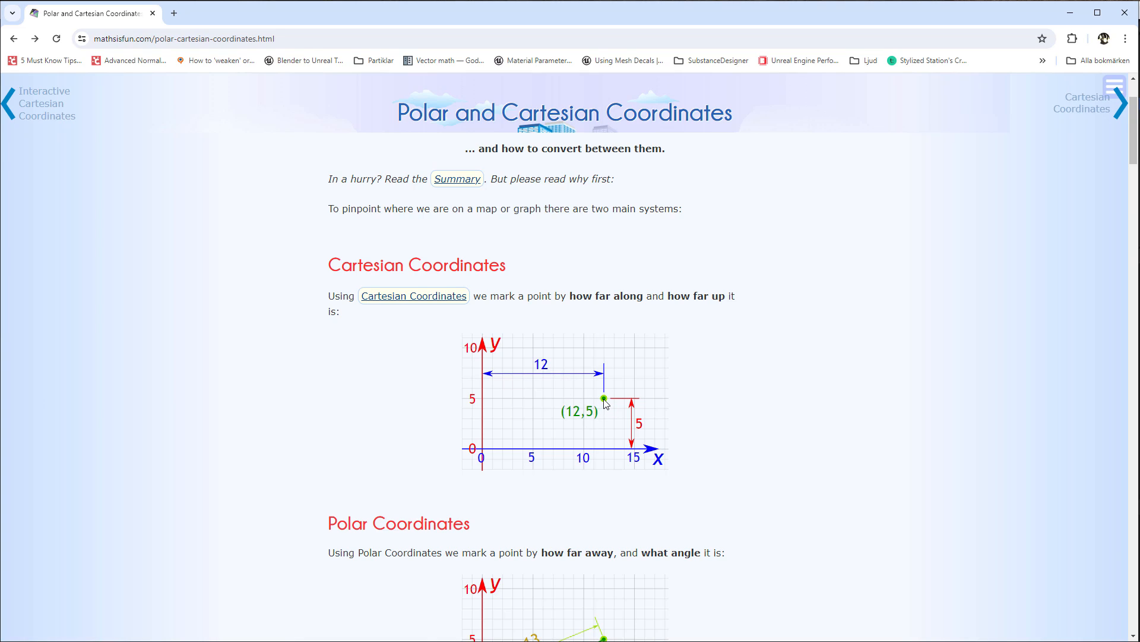
mouse_move(476, 449)
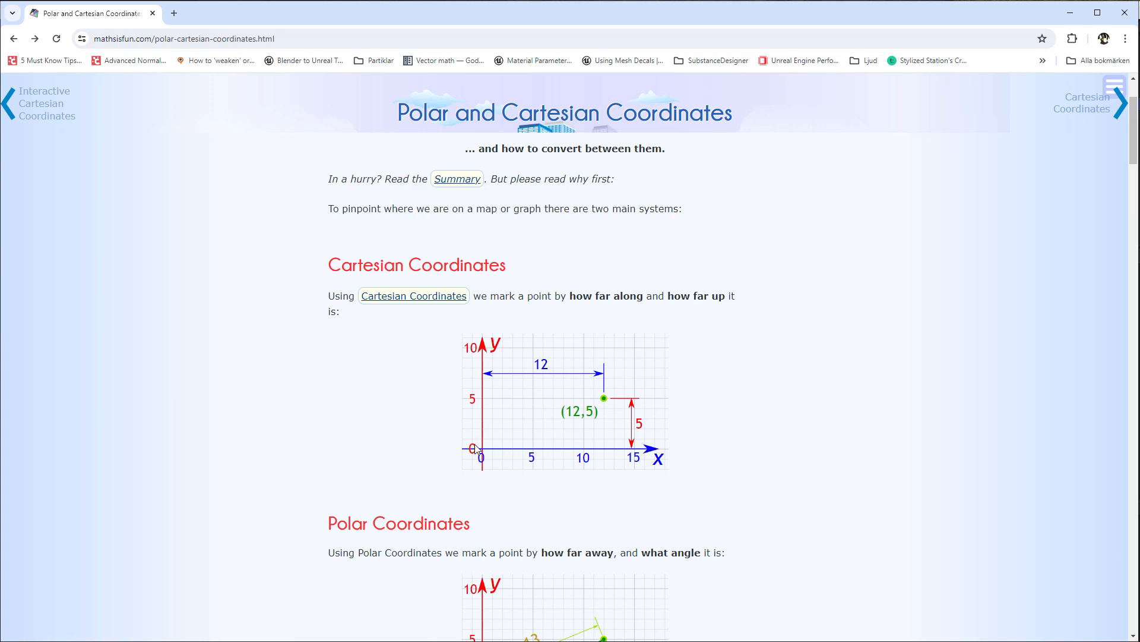
mouse_move(608, 451)
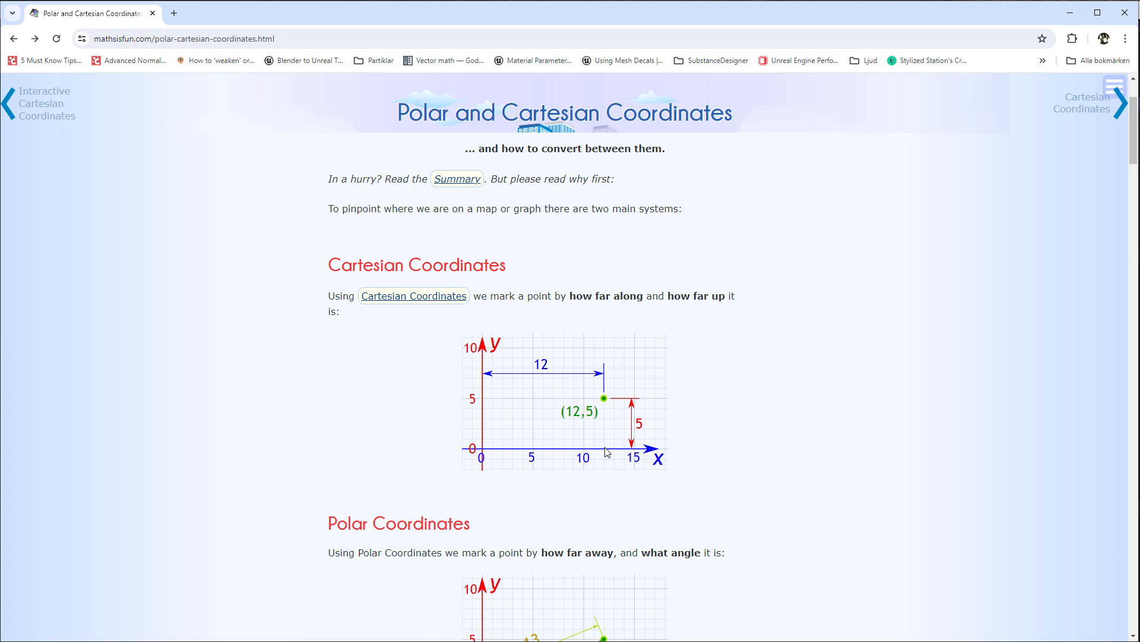
mouse_move(607, 400)
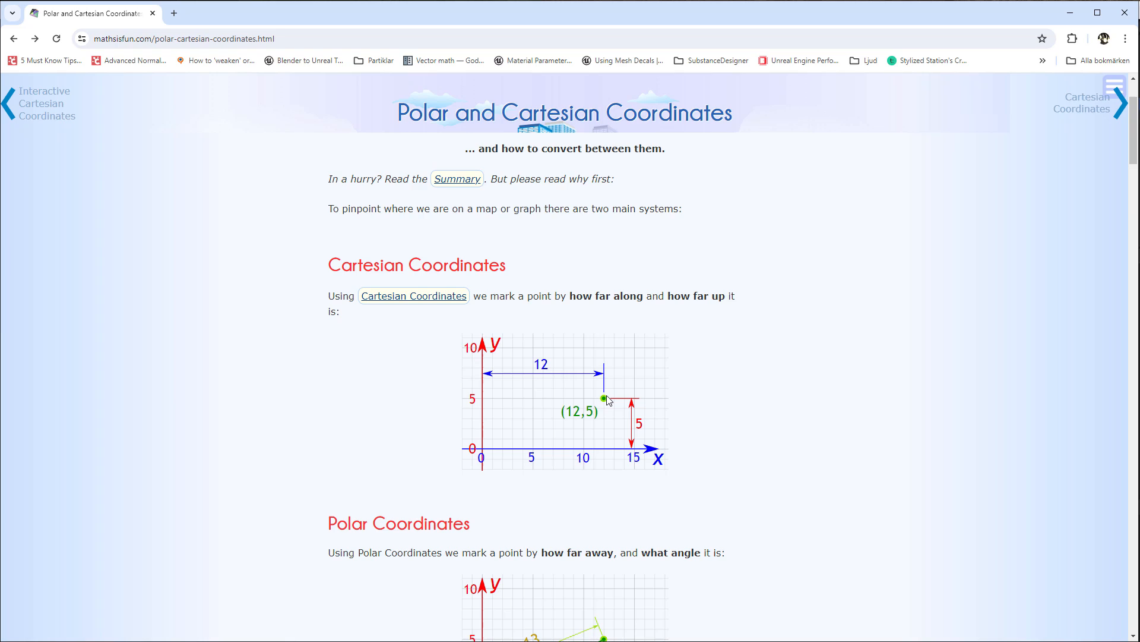
mouse_move(479, 459)
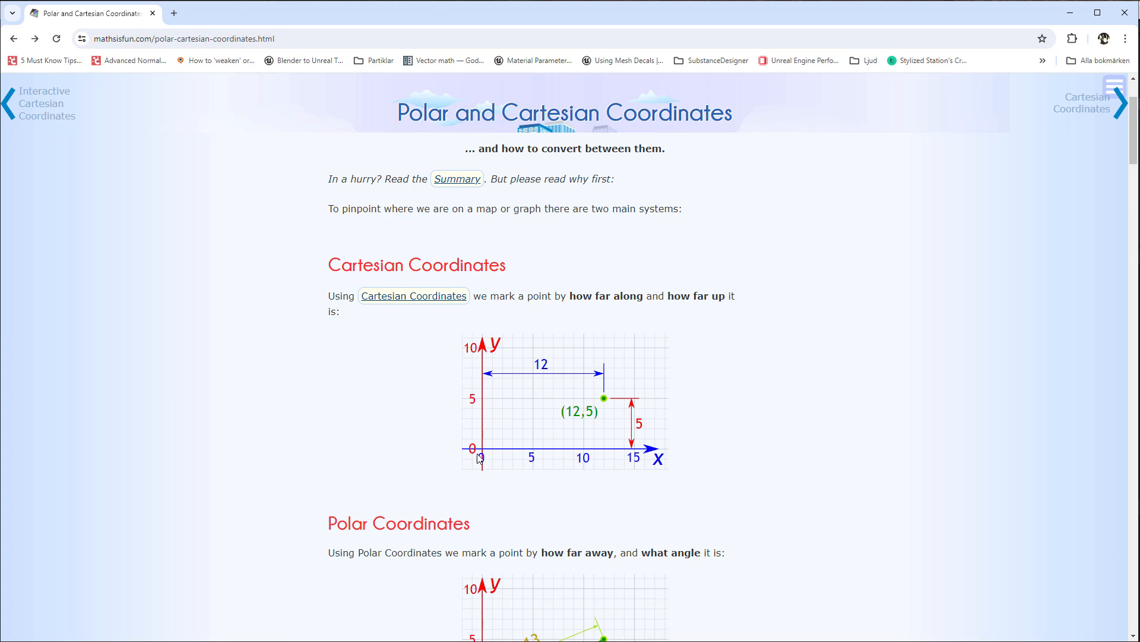
mouse_move(578, 433)
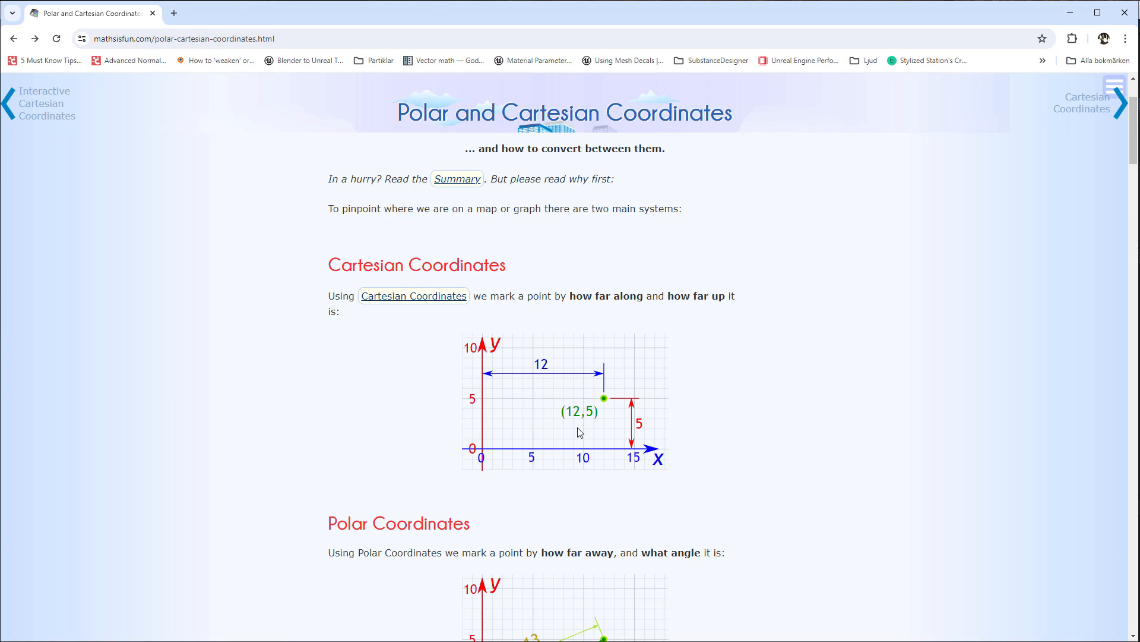
mouse_move(604, 398)
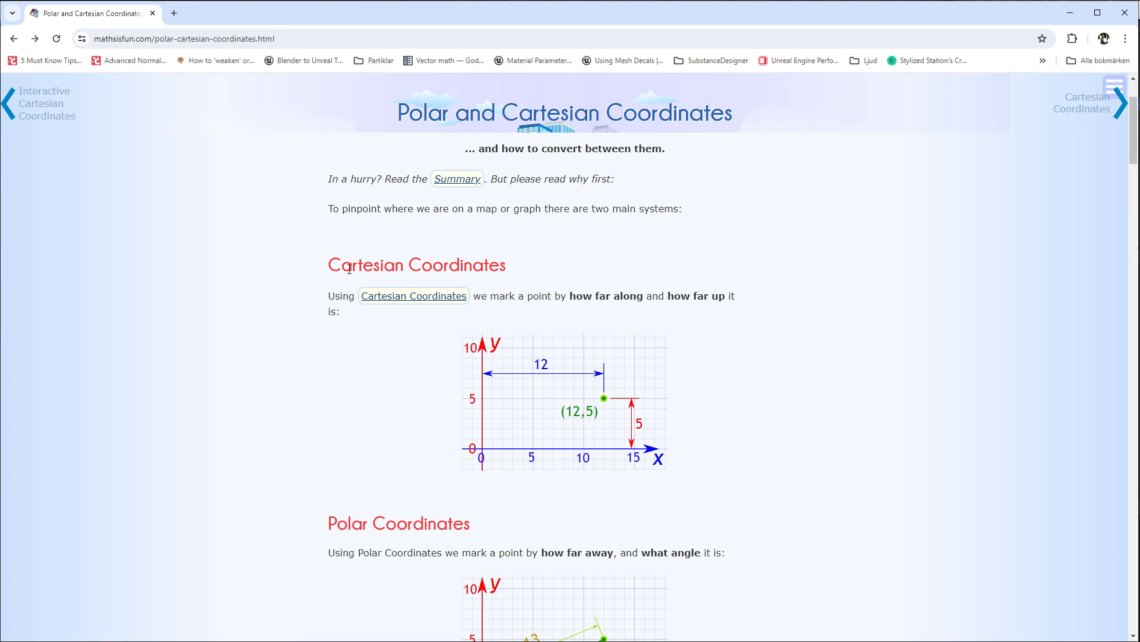
mouse_move(504, 295)
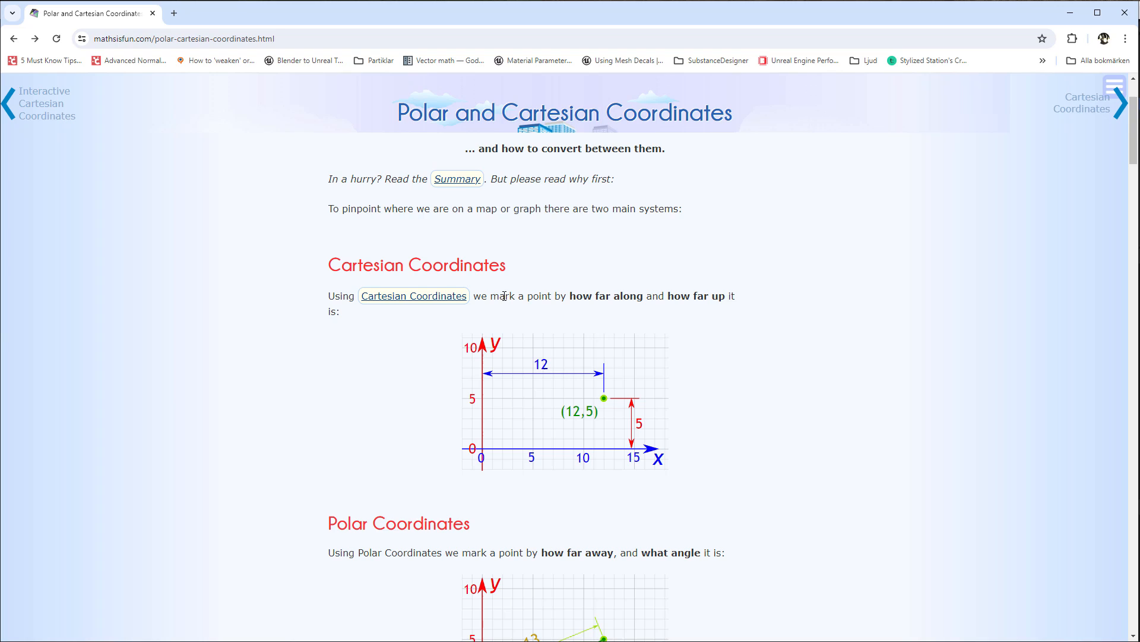
mouse_move(610, 403)
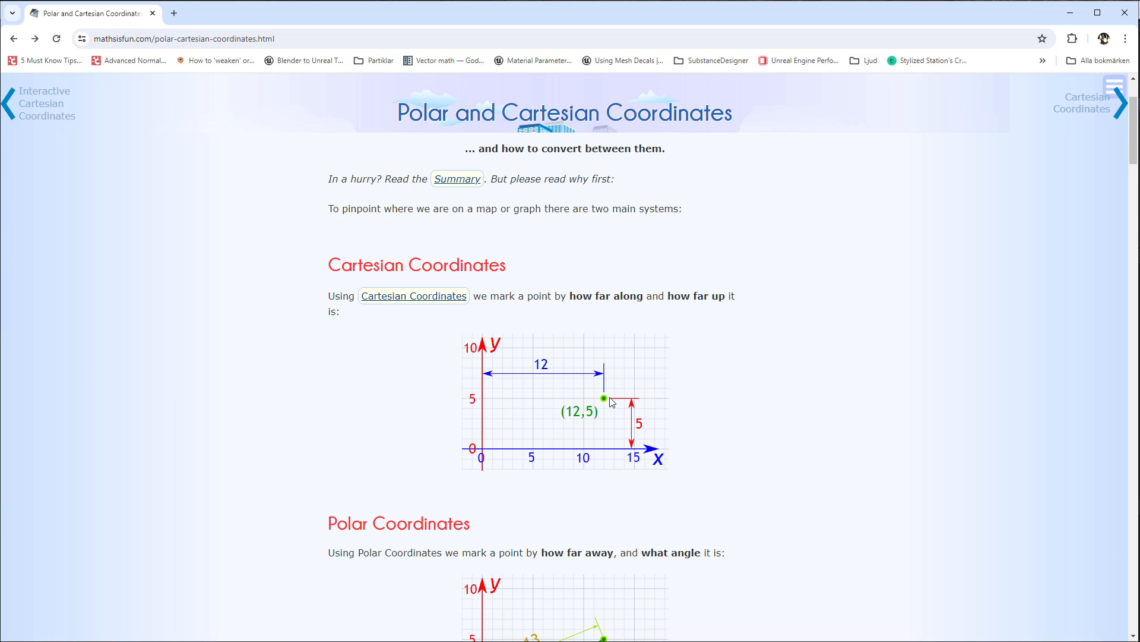
scroll("down", 3)
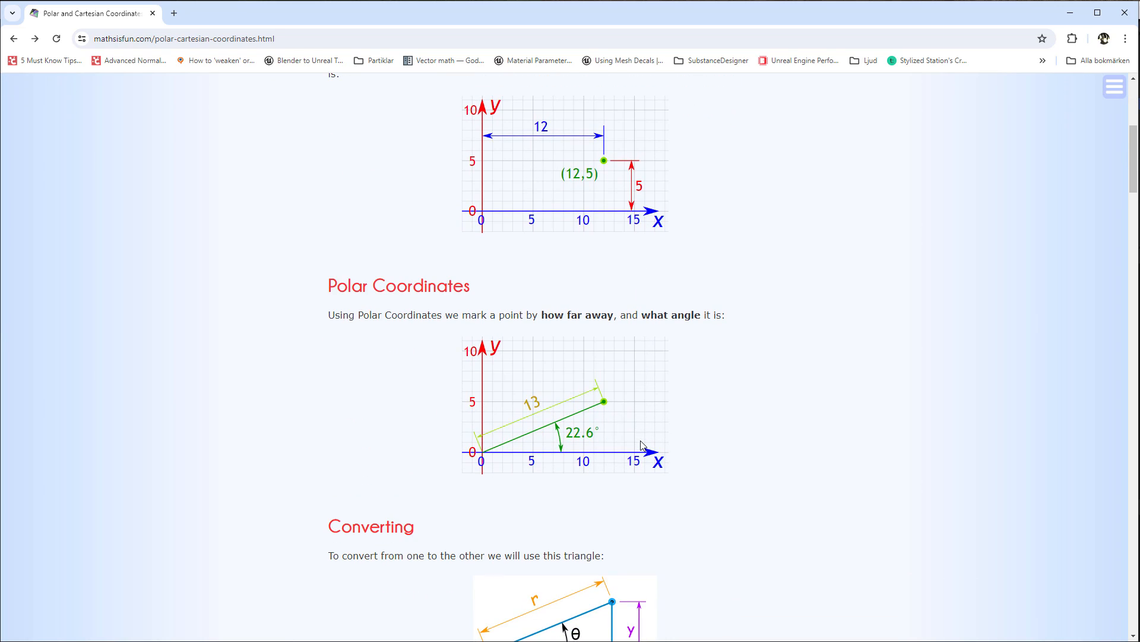
mouse_move(562, 435)
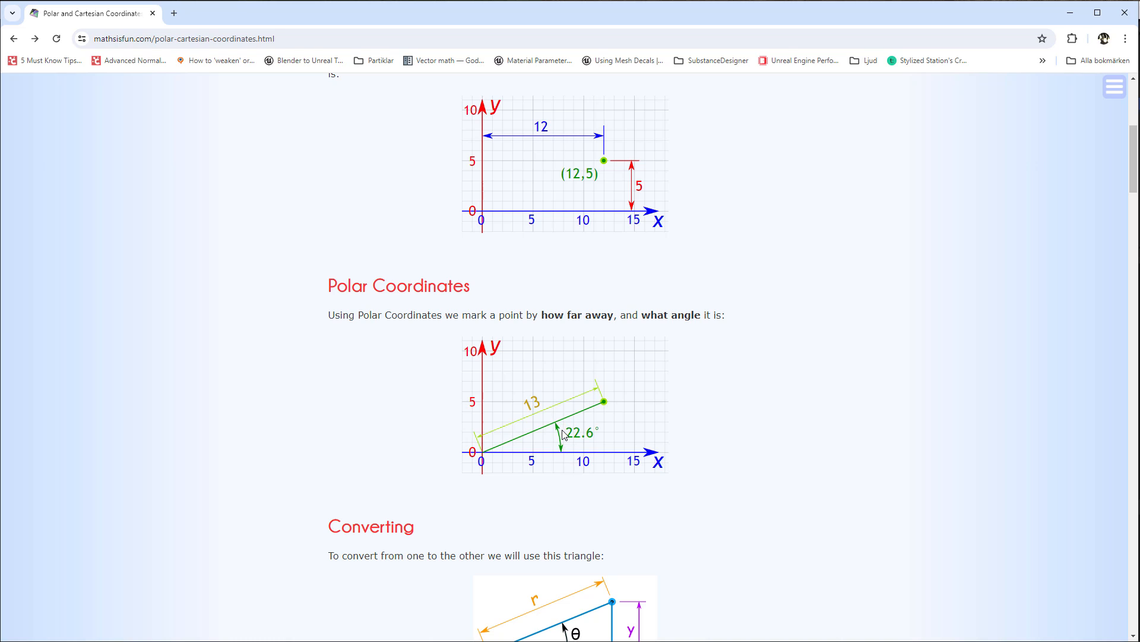
mouse_move(613, 399)
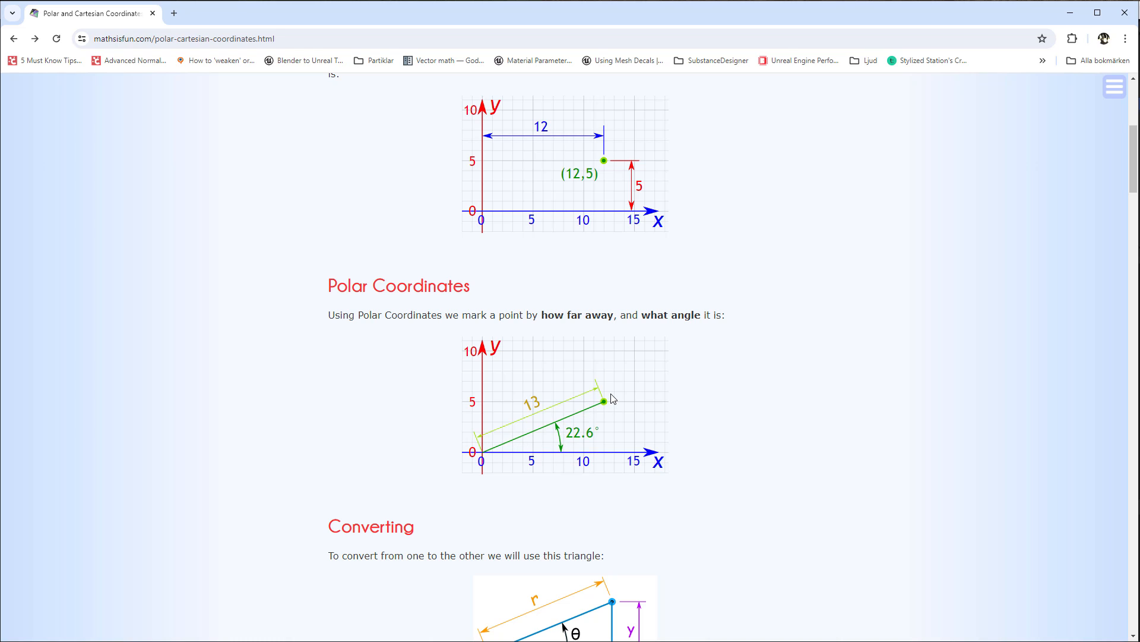
mouse_move(480, 460)
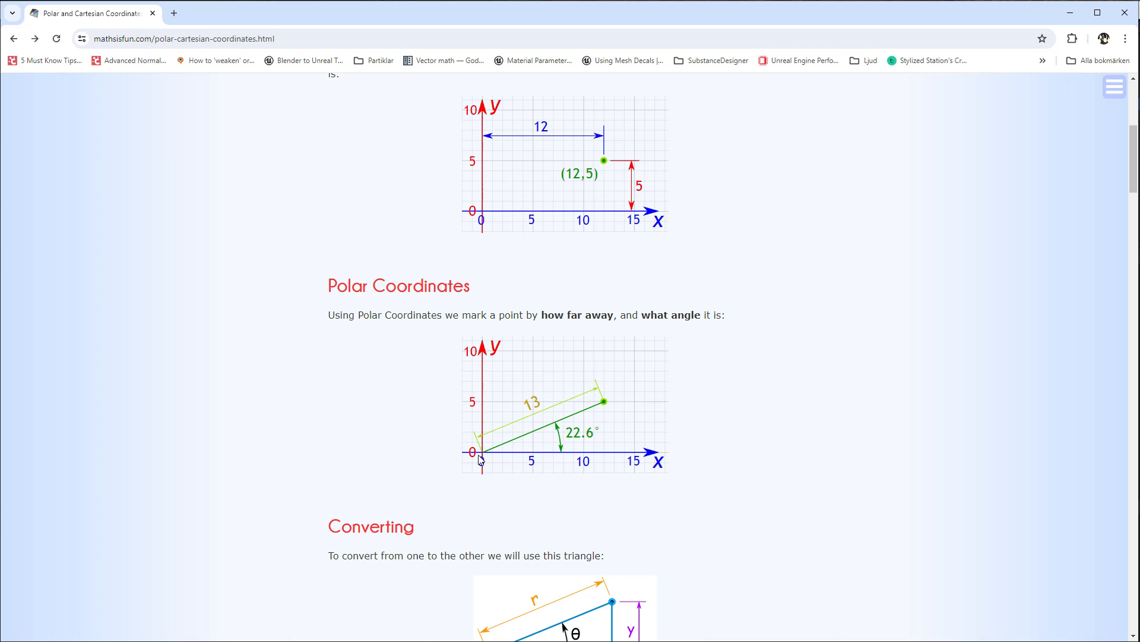
mouse_move(603, 410)
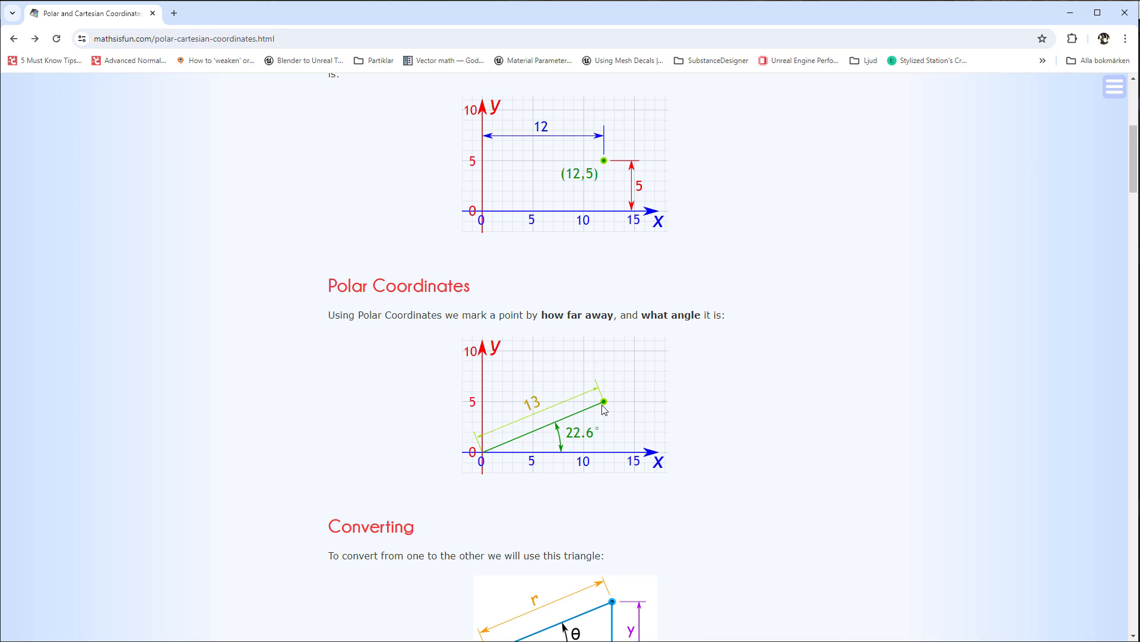
mouse_move(568, 426)
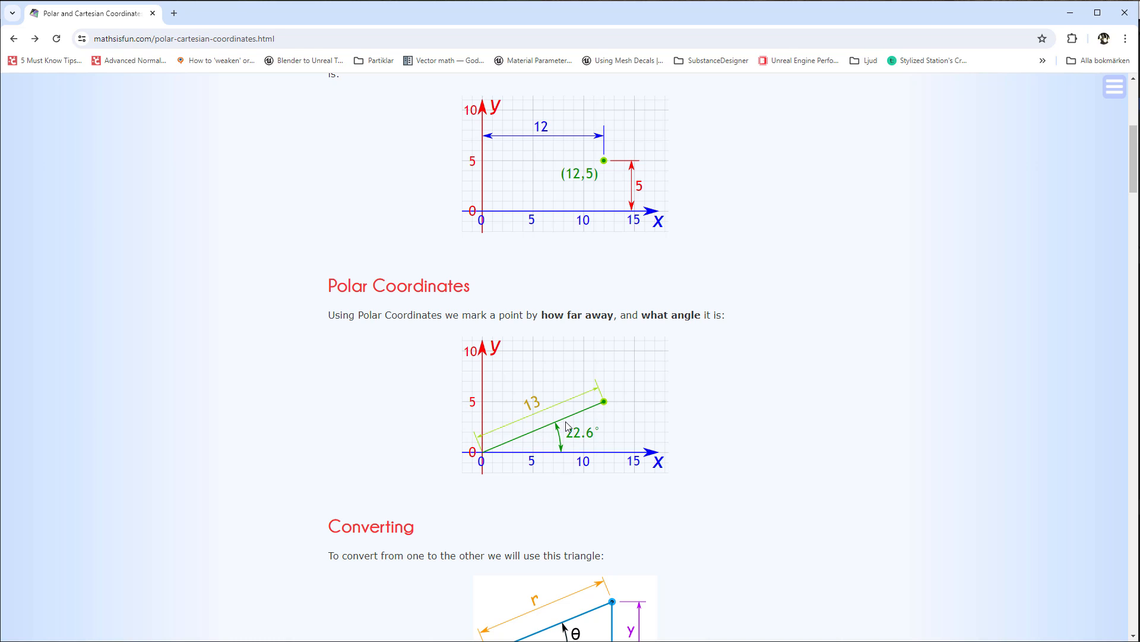
mouse_move(607, 411)
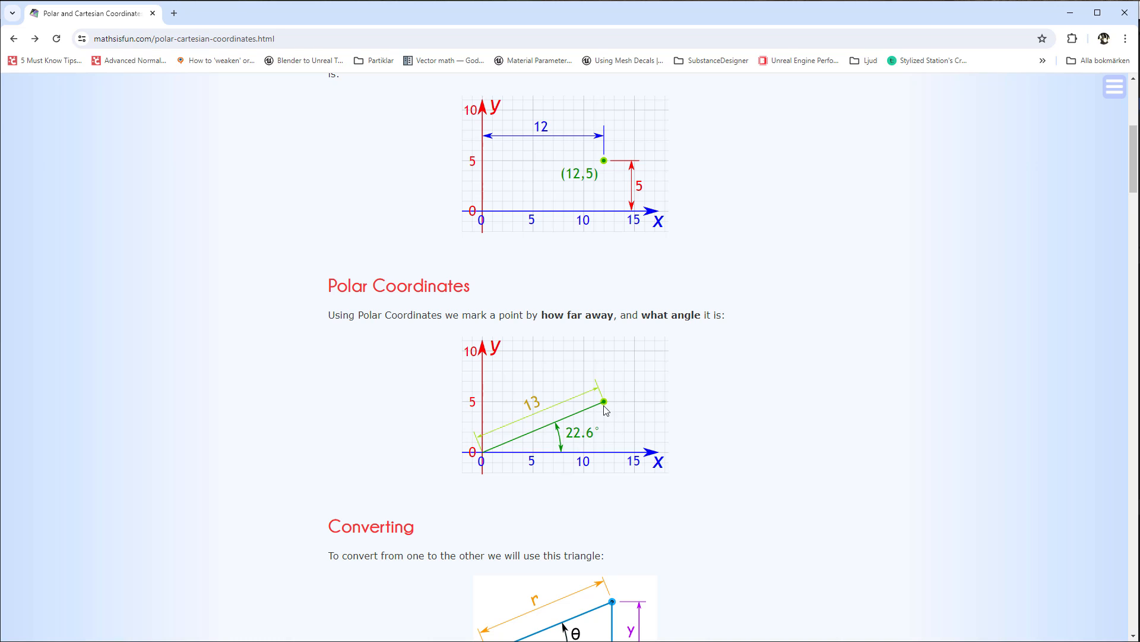
mouse_move(601, 200)
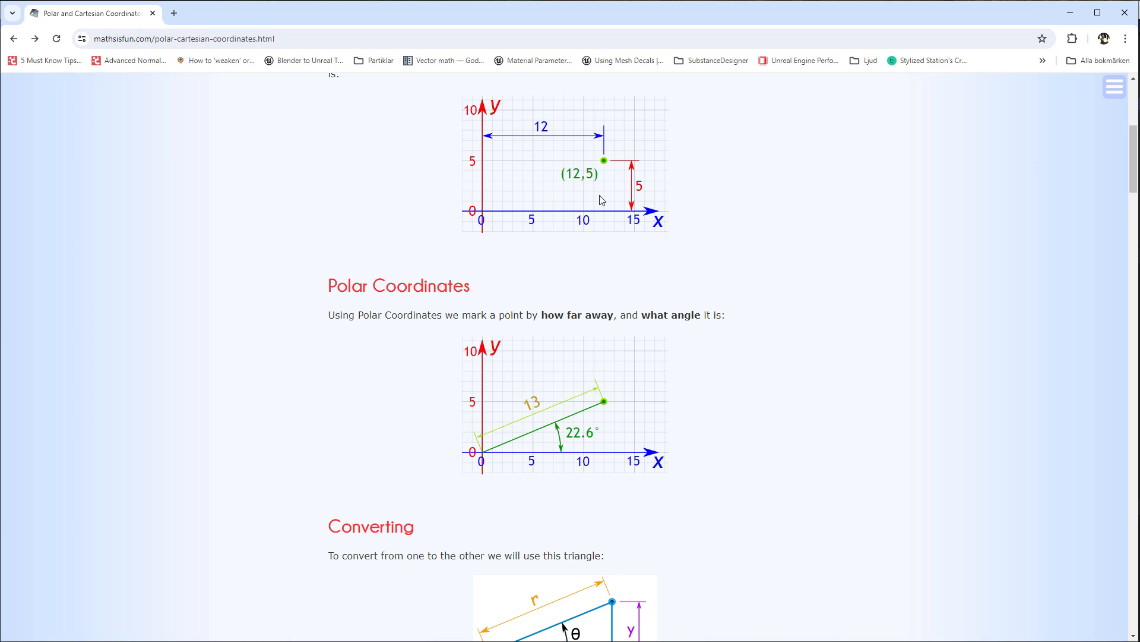
mouse_move(607, 170)
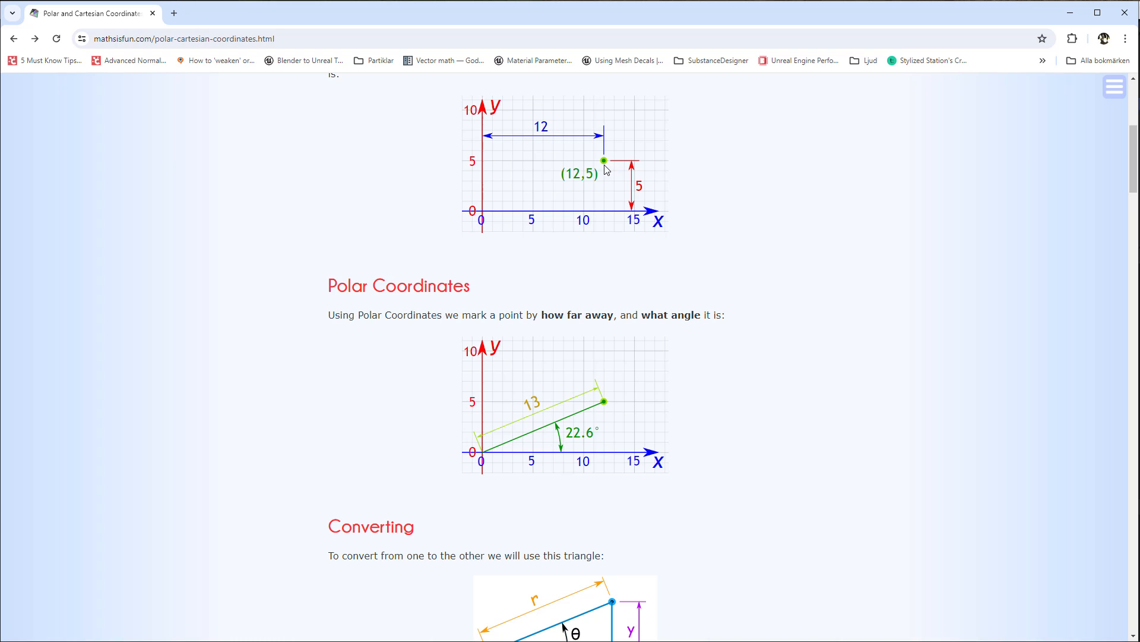
mouse_move(604, 159)
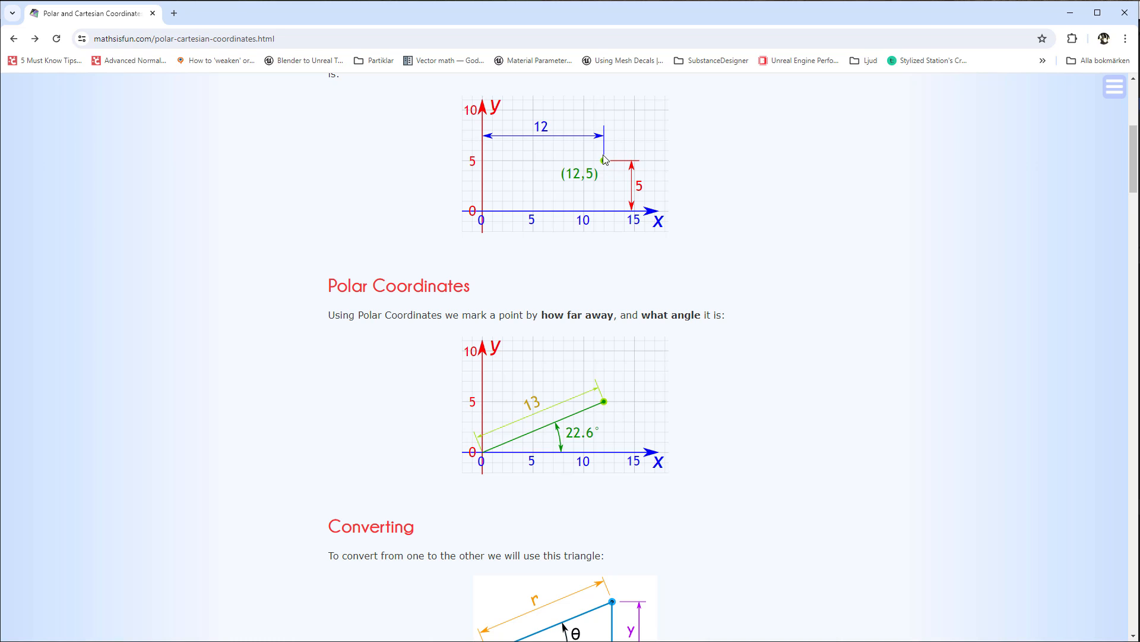
mouse_move(621, 397)
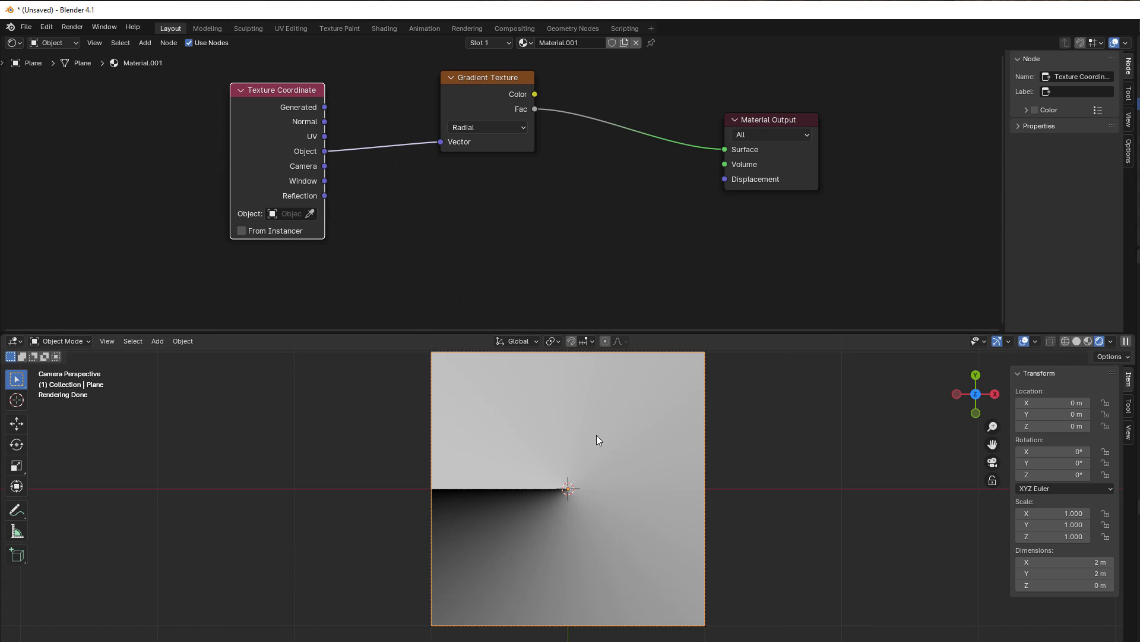
mouse_move(278, 153)
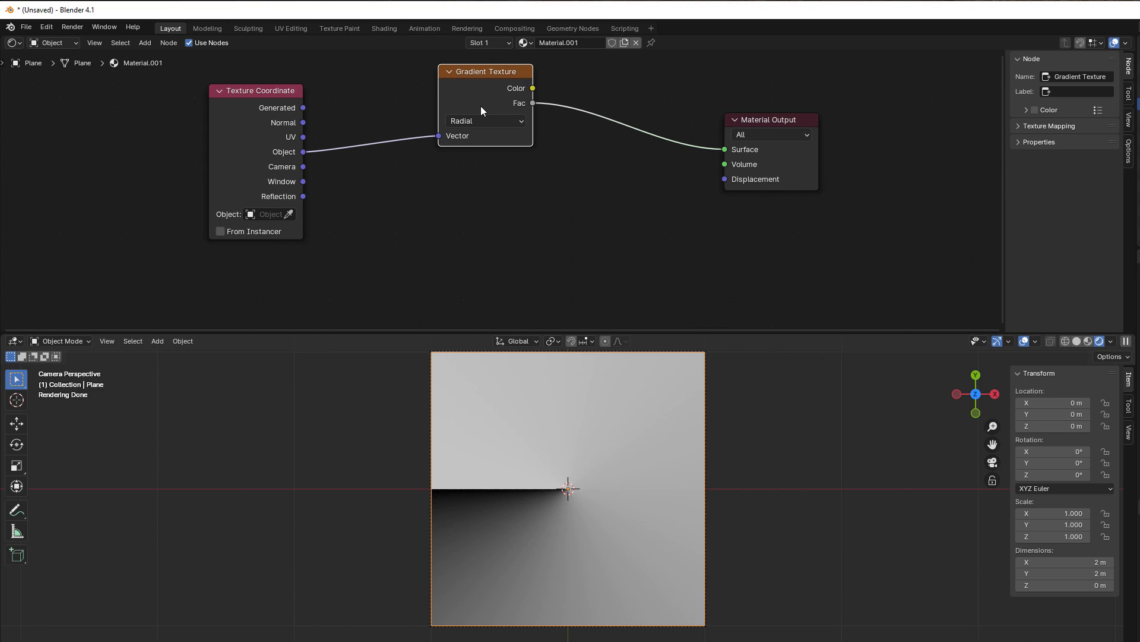
mouse_move(407, 198)
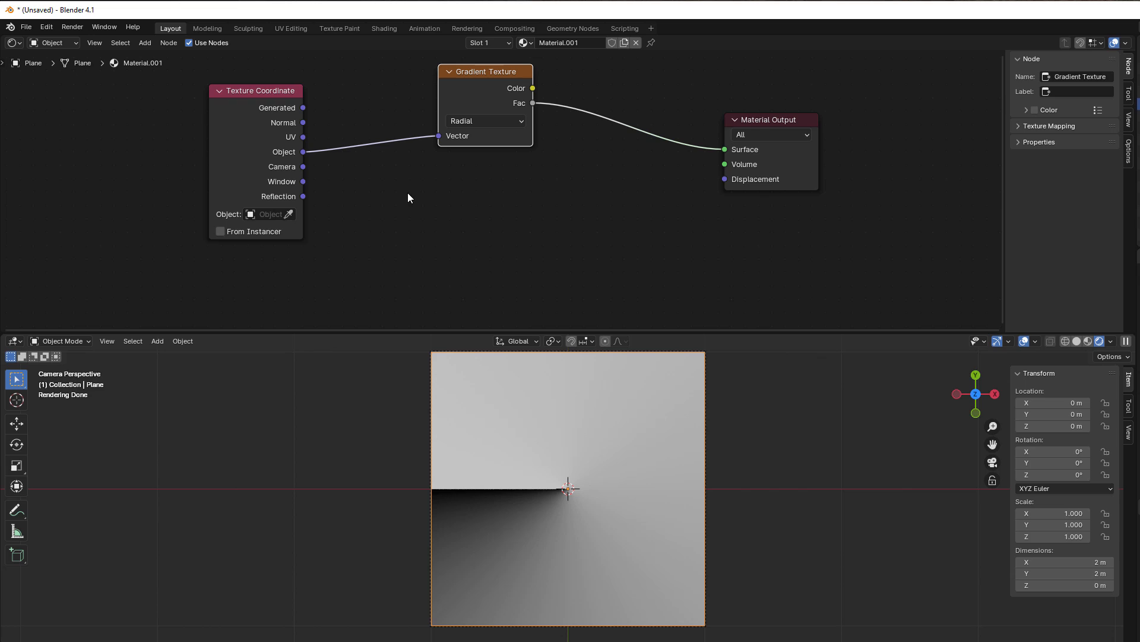
mouse_move(412, 212)
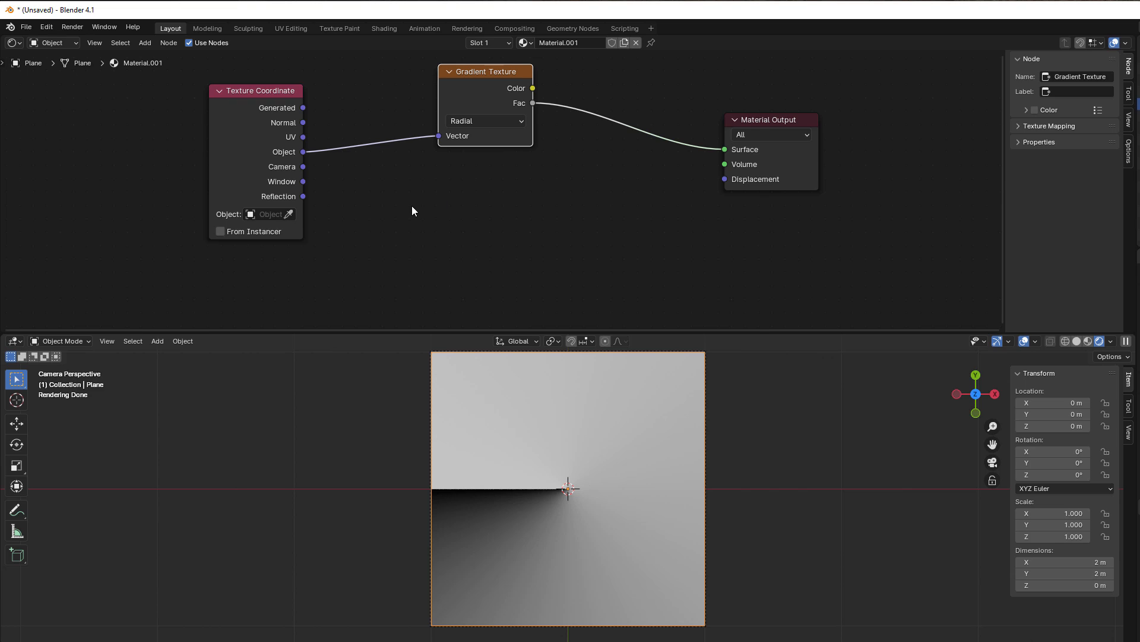
- Split the Object coordinates into X, Y, Z with a Separate XYZ node
left_click_drag(303, 151, 374, 221)
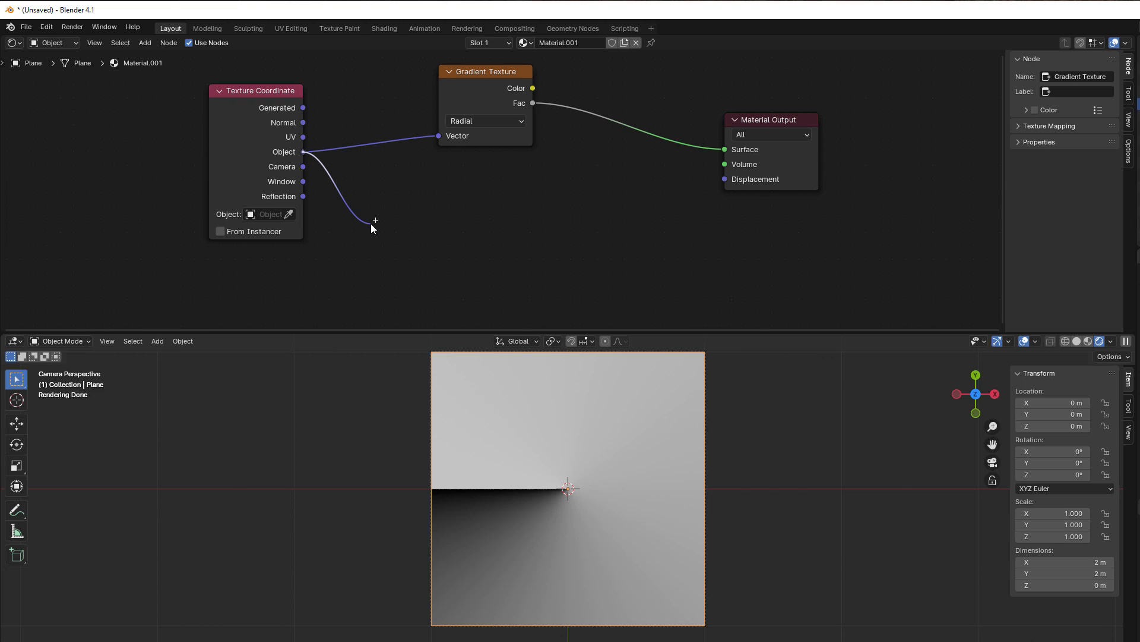
type("separe")
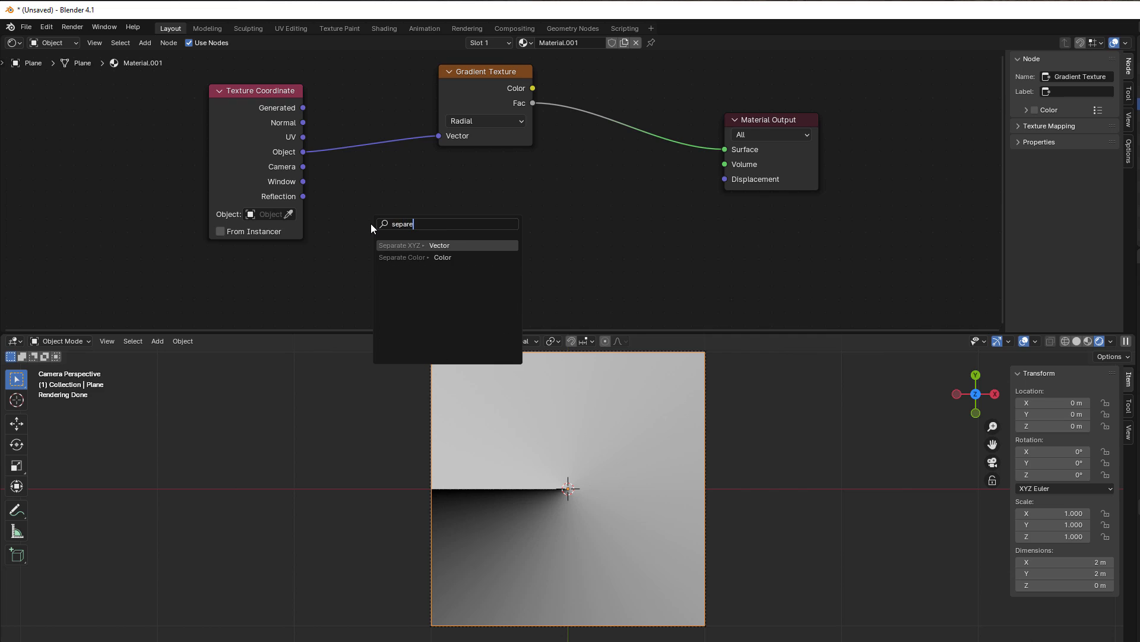
left_click(438, 245)
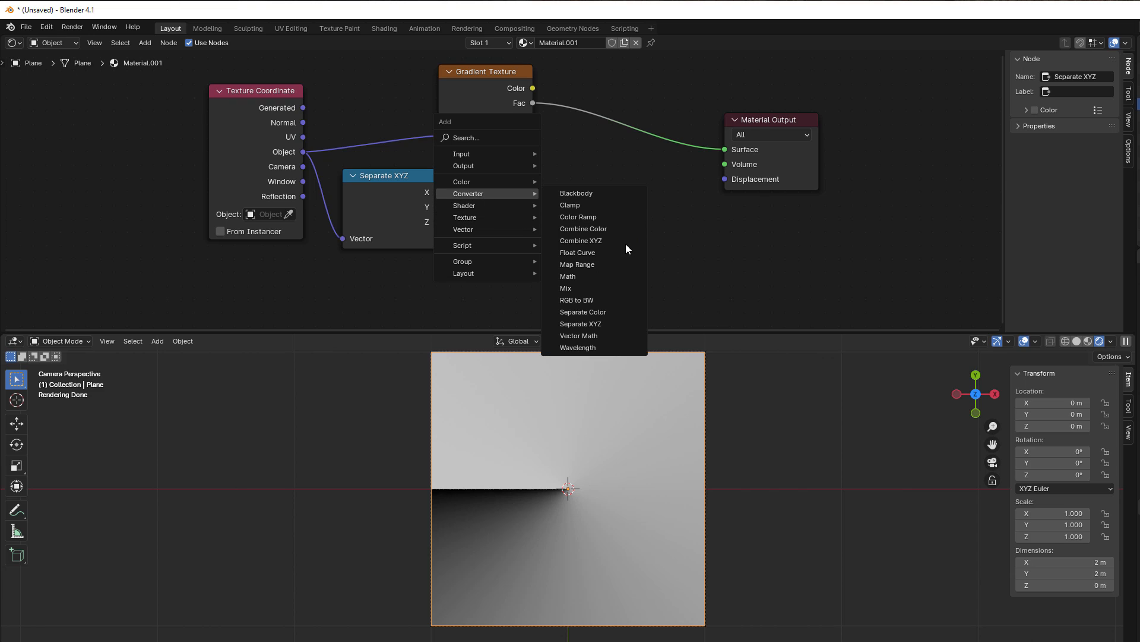
- Add an Arctan2 math node on X and Y, then preview the radial gradient again
left_click(568, 277)
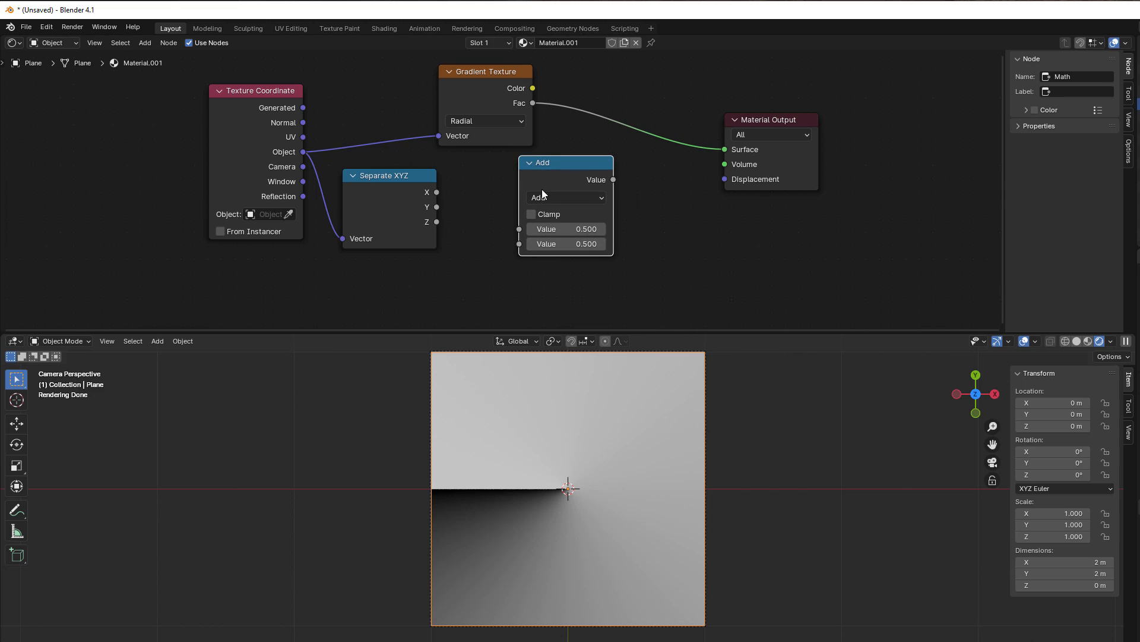
left_click(566, 197)
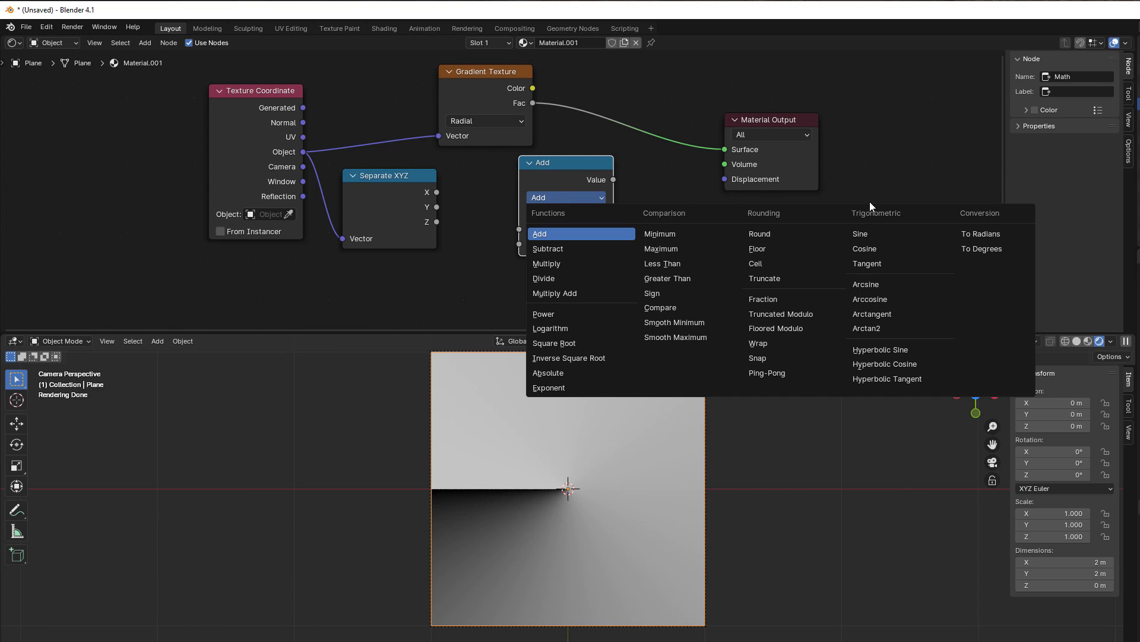
mouse_move(861, 234)
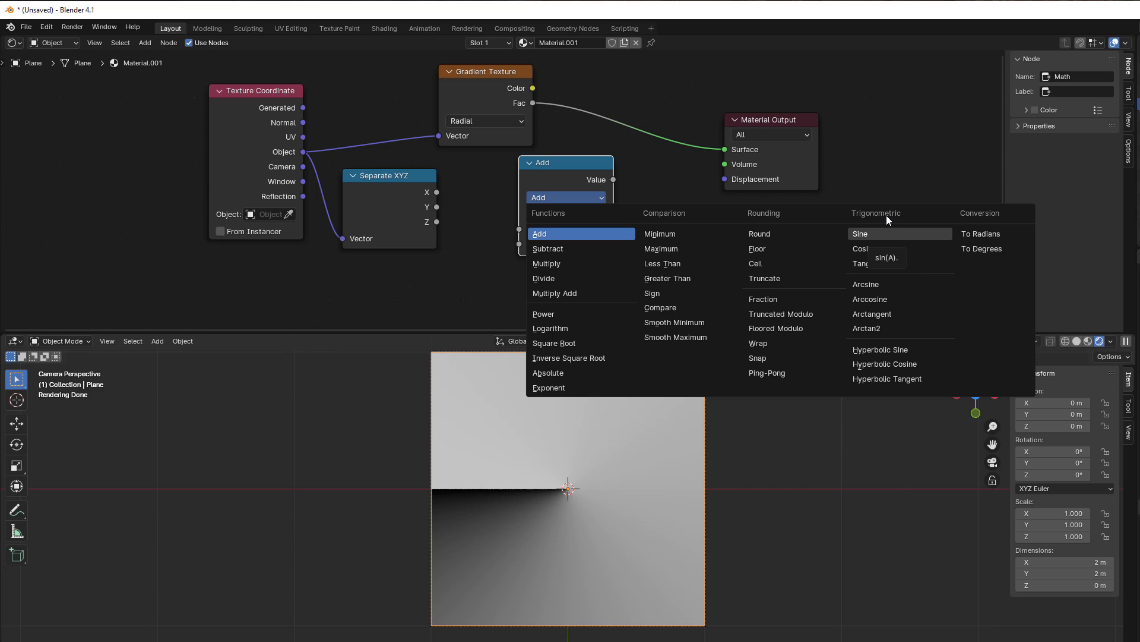
mouse_move(885, 328)
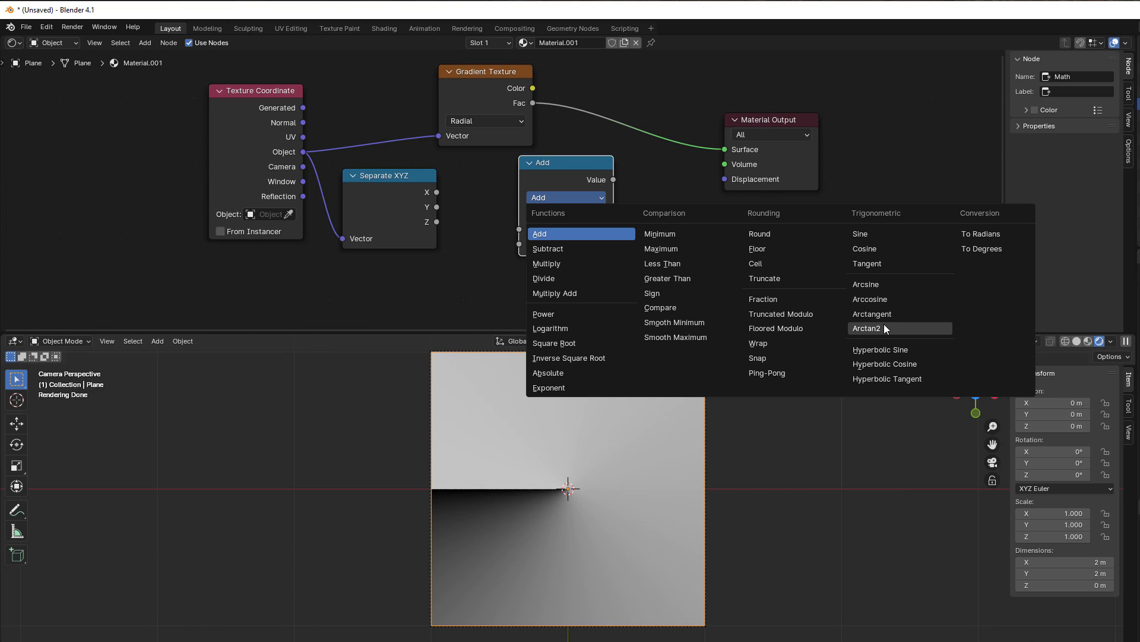
left_click(866, 328)
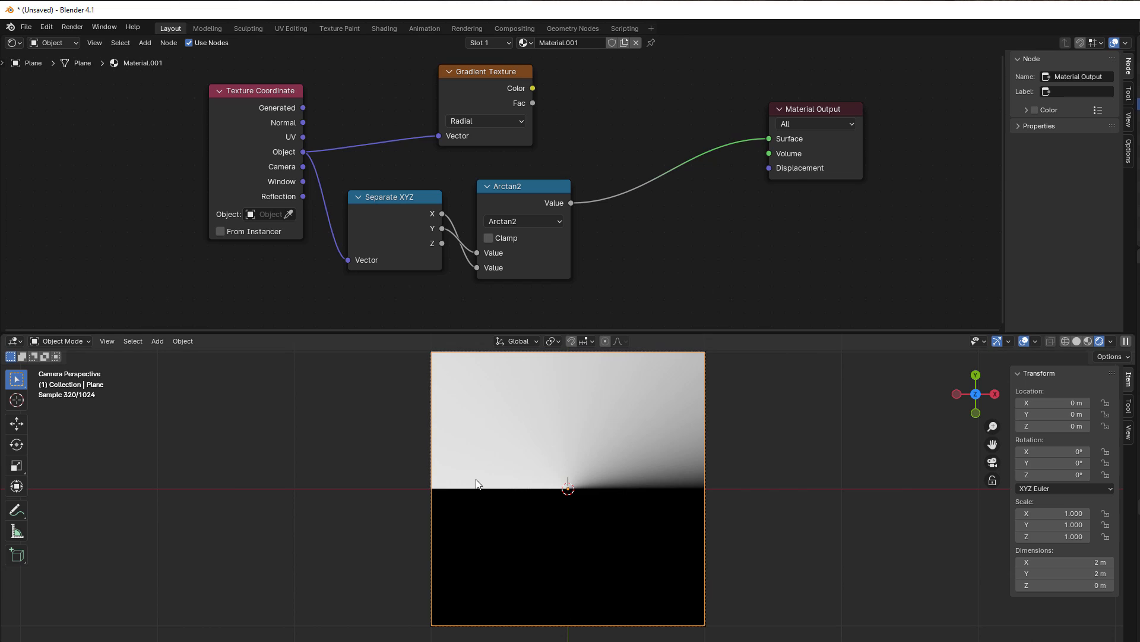
mouse_move(653, 332)
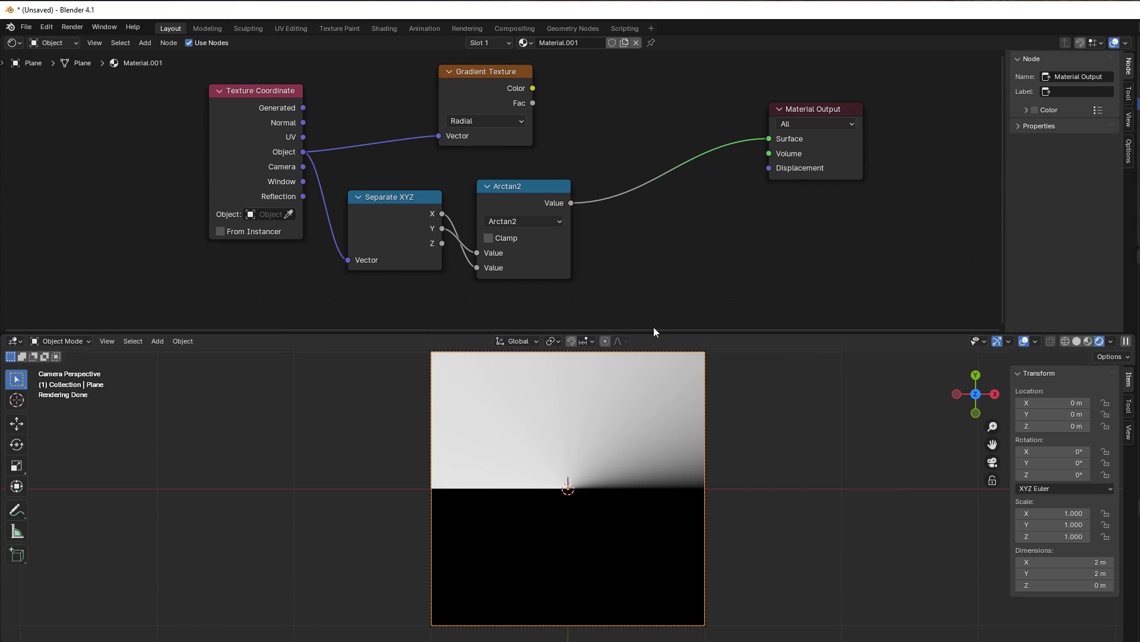
mouse_move(617, 495)
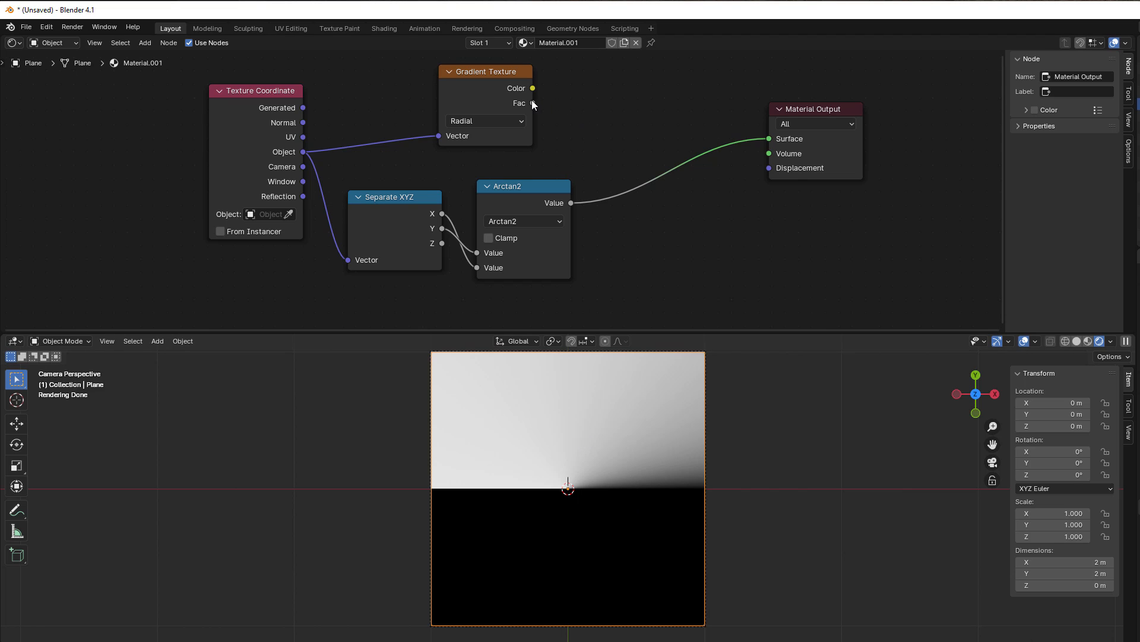
left_click(485, 71)
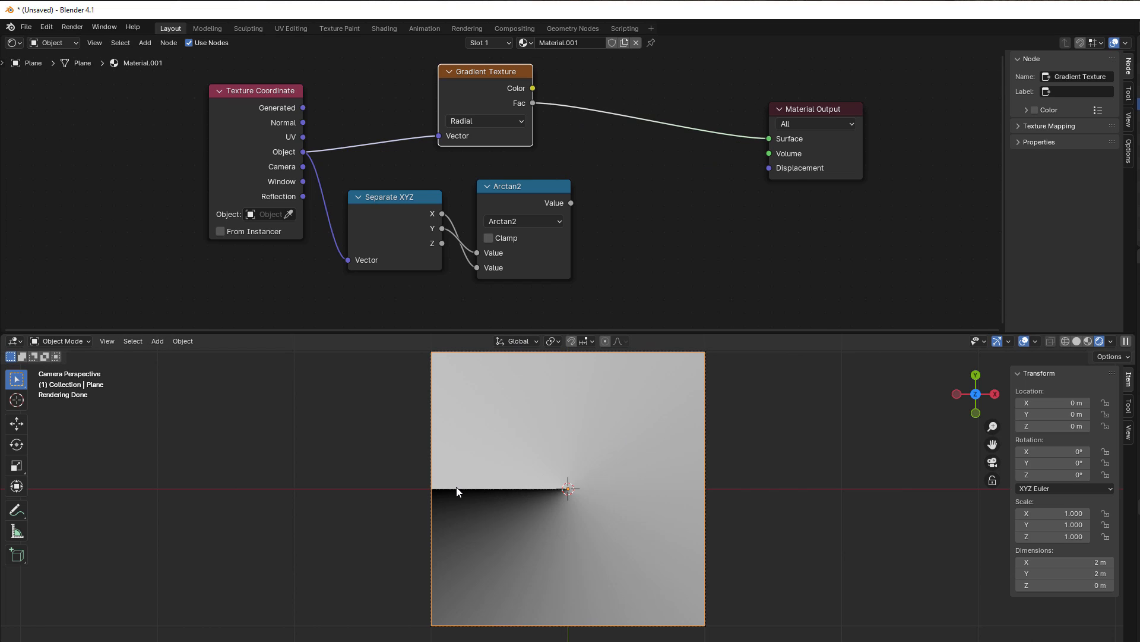
mouse_move(449, 499)
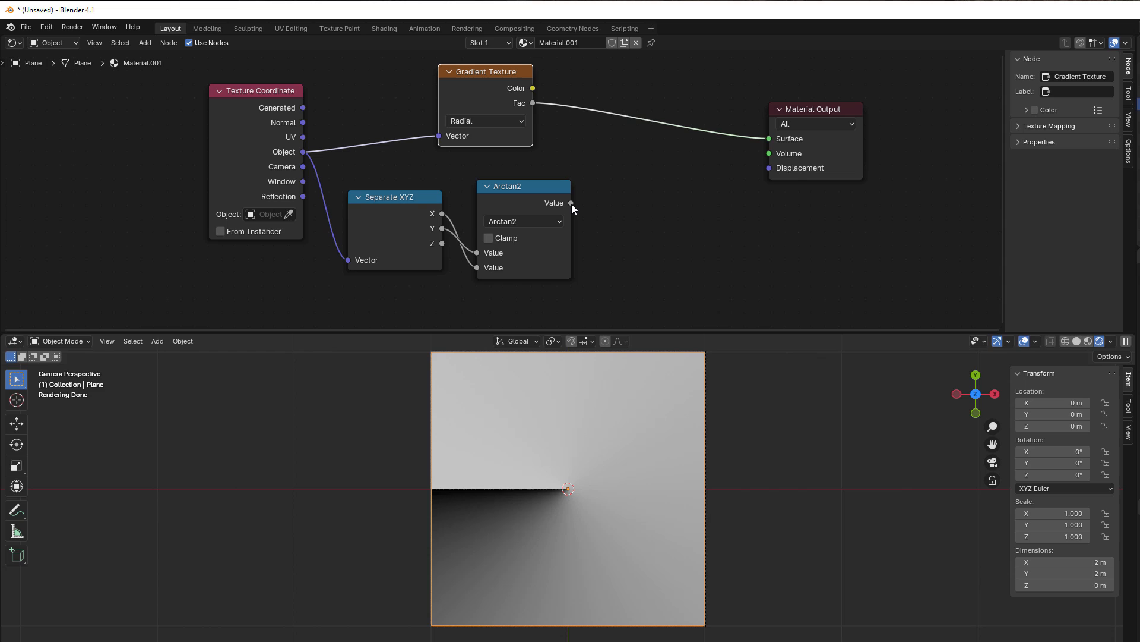
mouse_move(582, 211)
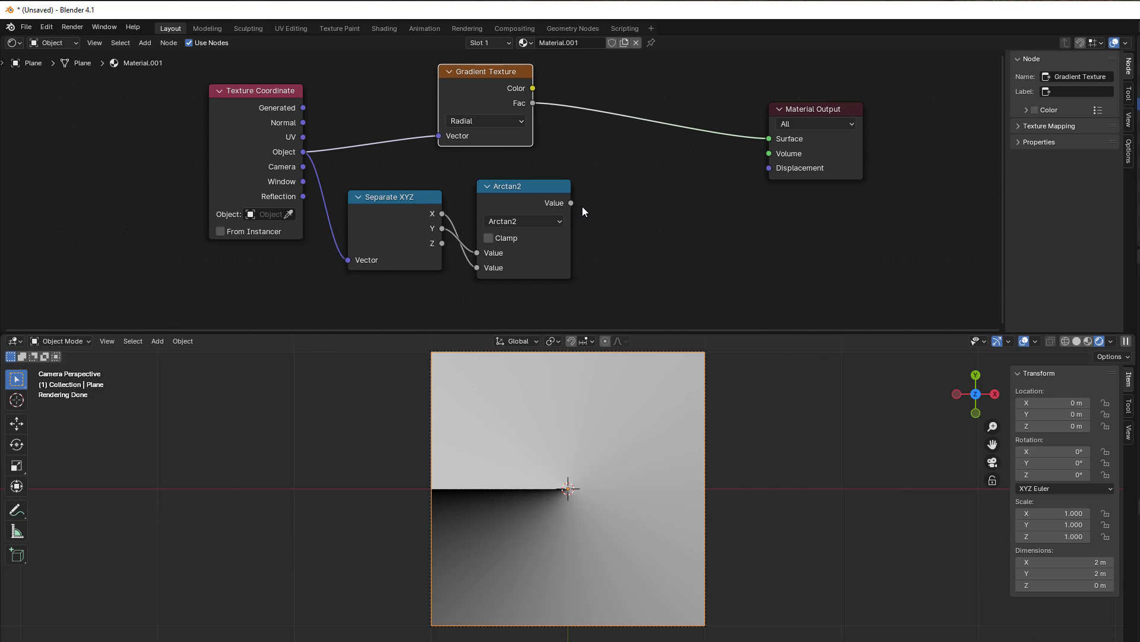
mouse_move(601, 232)
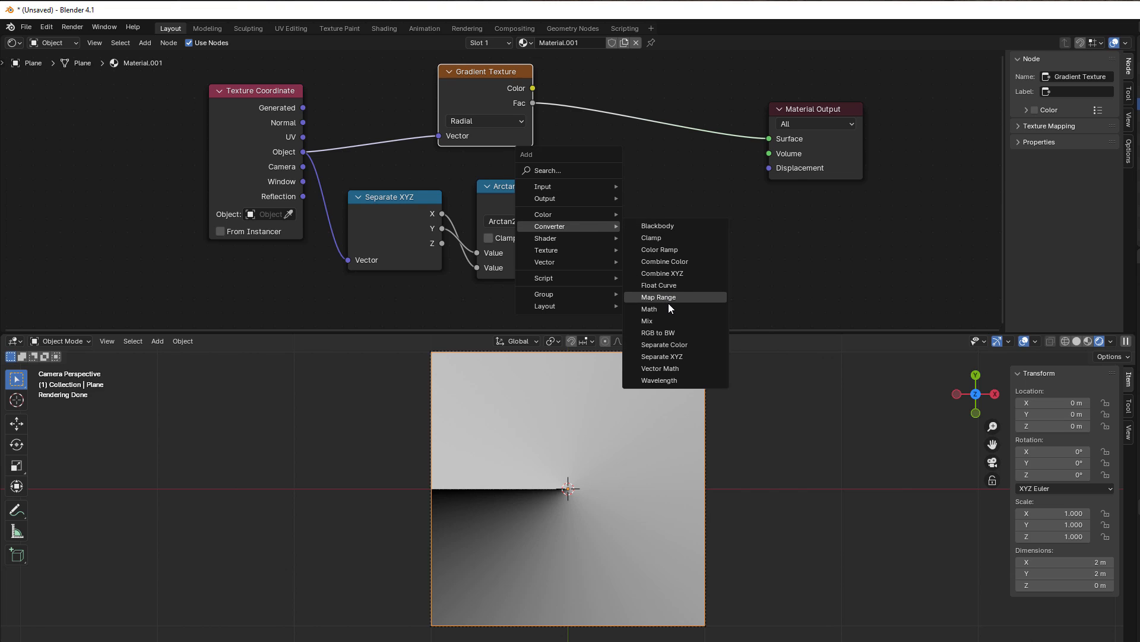
- Add a Divide math node after Arctan2 with divisor entered as #pi*2 (6.283)
left_click(648, 309)
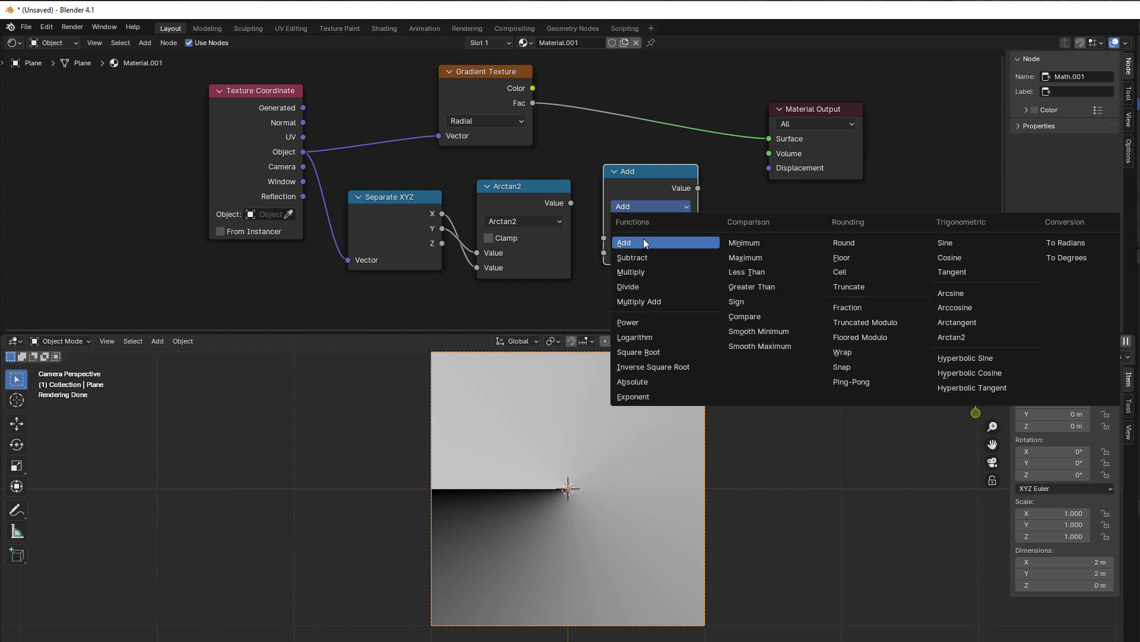
left_click(628, 286)
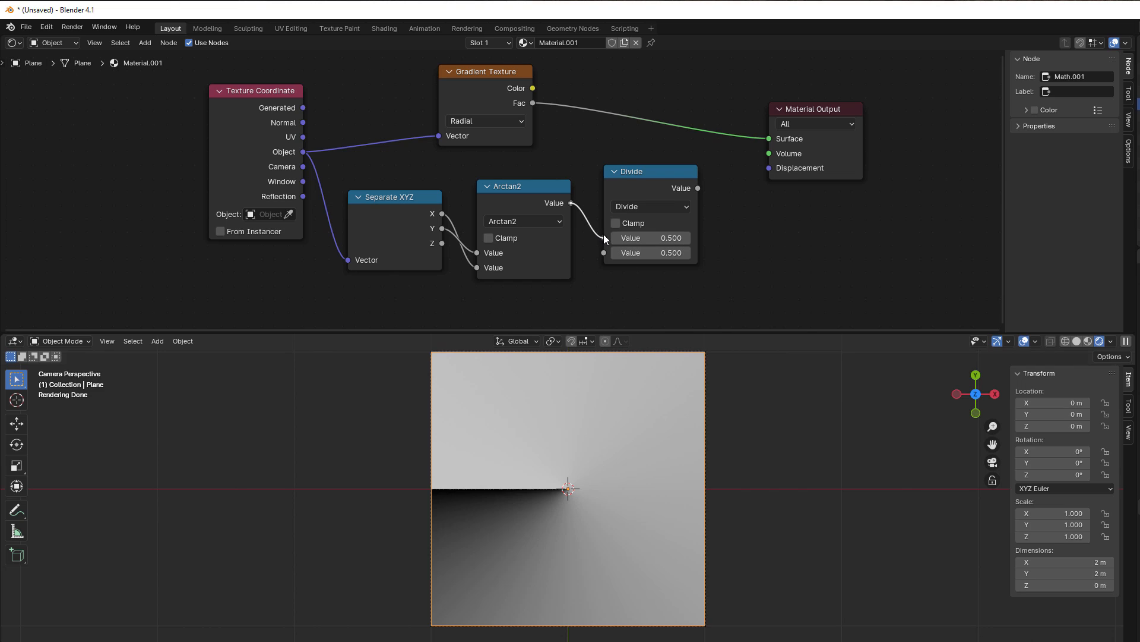
double_click(650, 252)
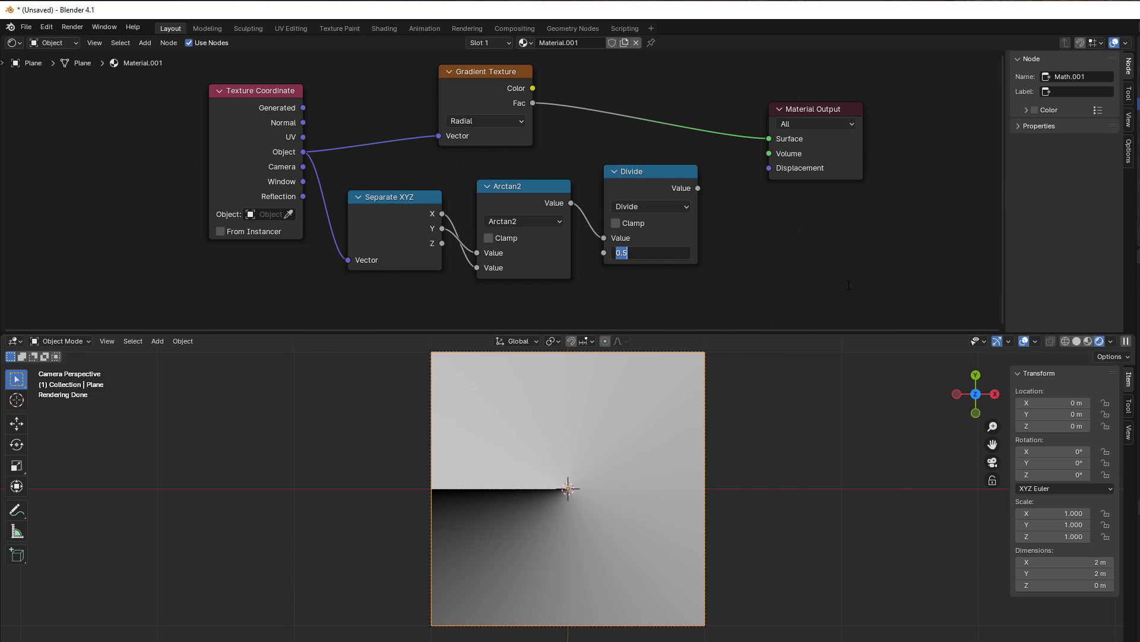
type("#")
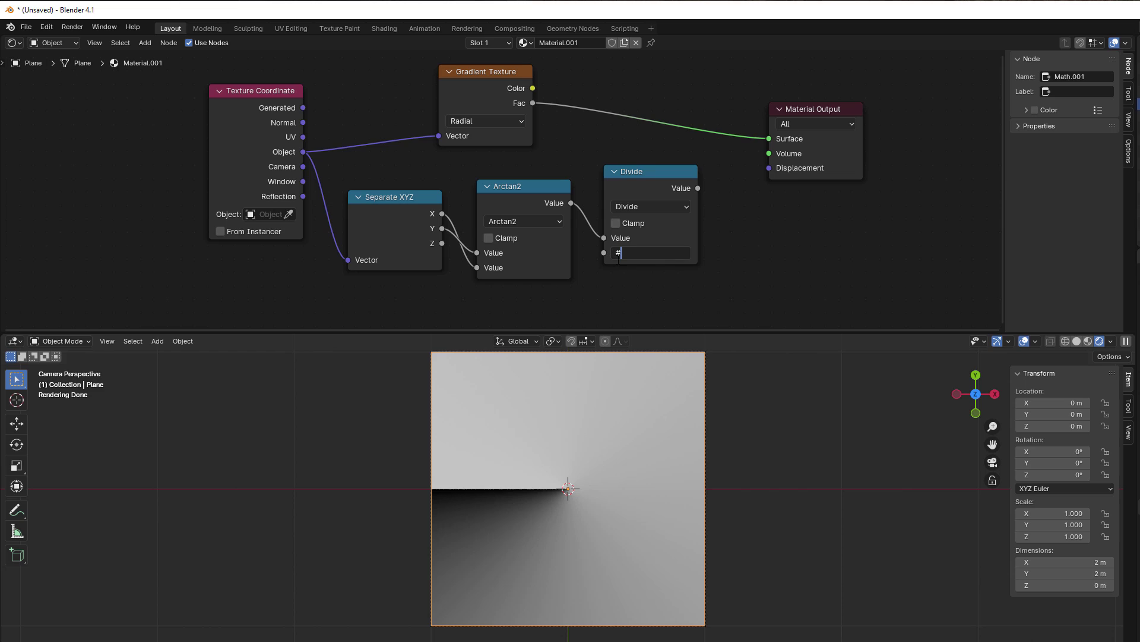
type("pi")
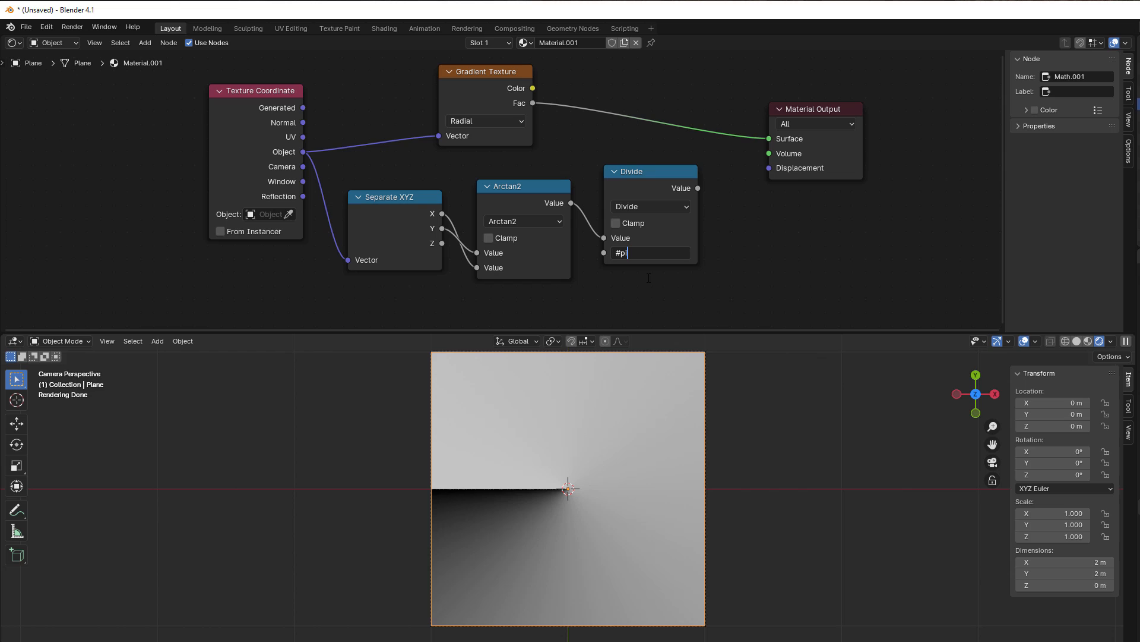
type("*2")
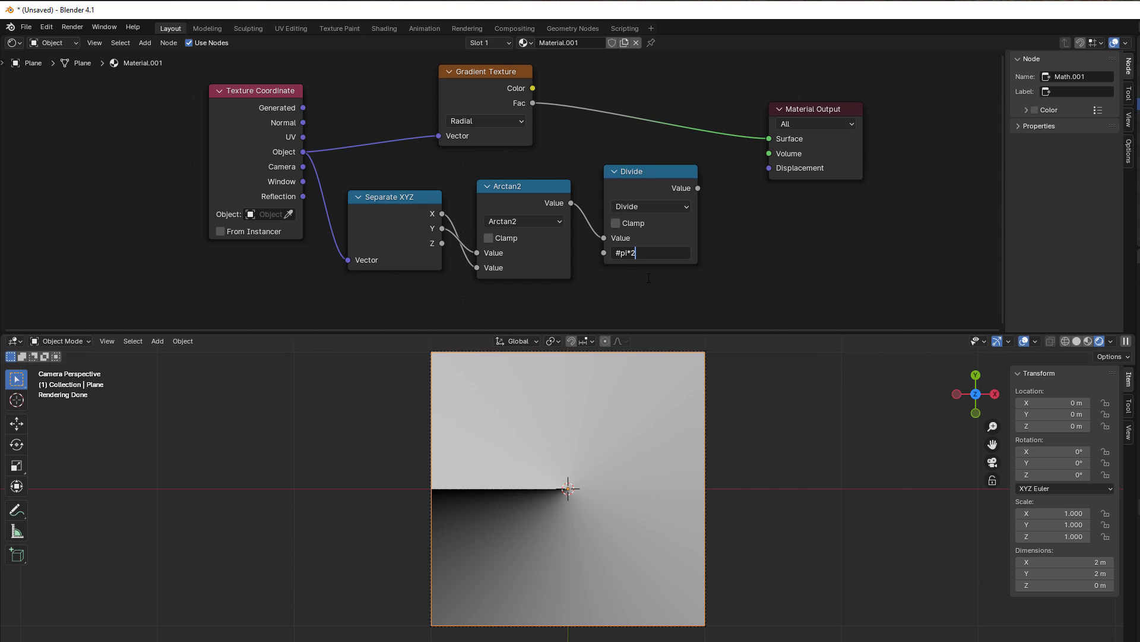
key("Return")
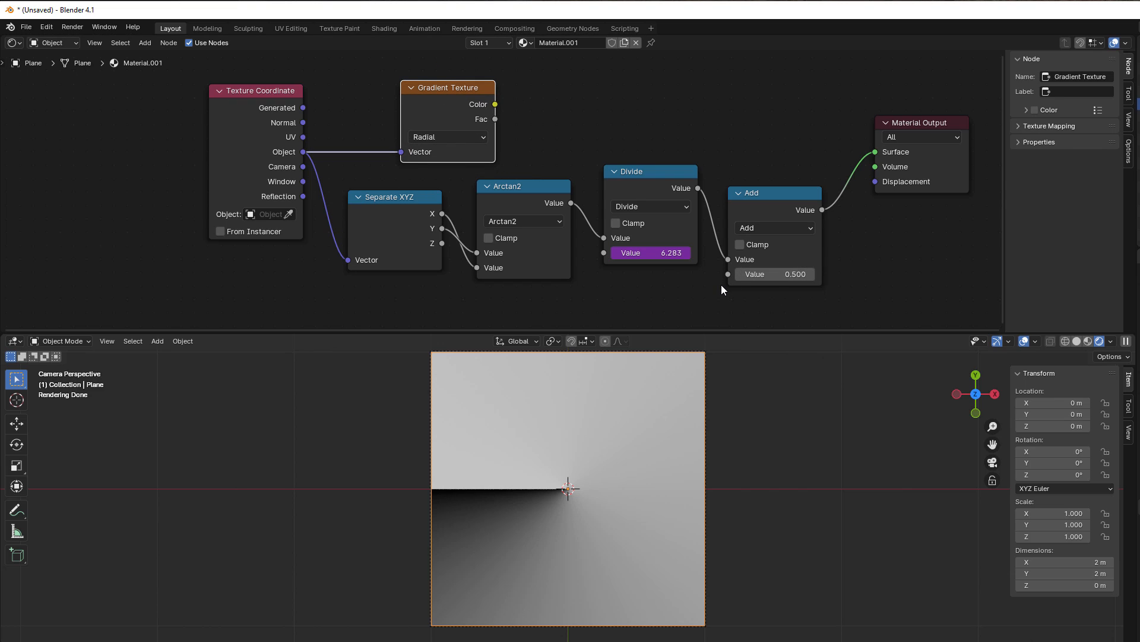
mouse_move(441, 238)
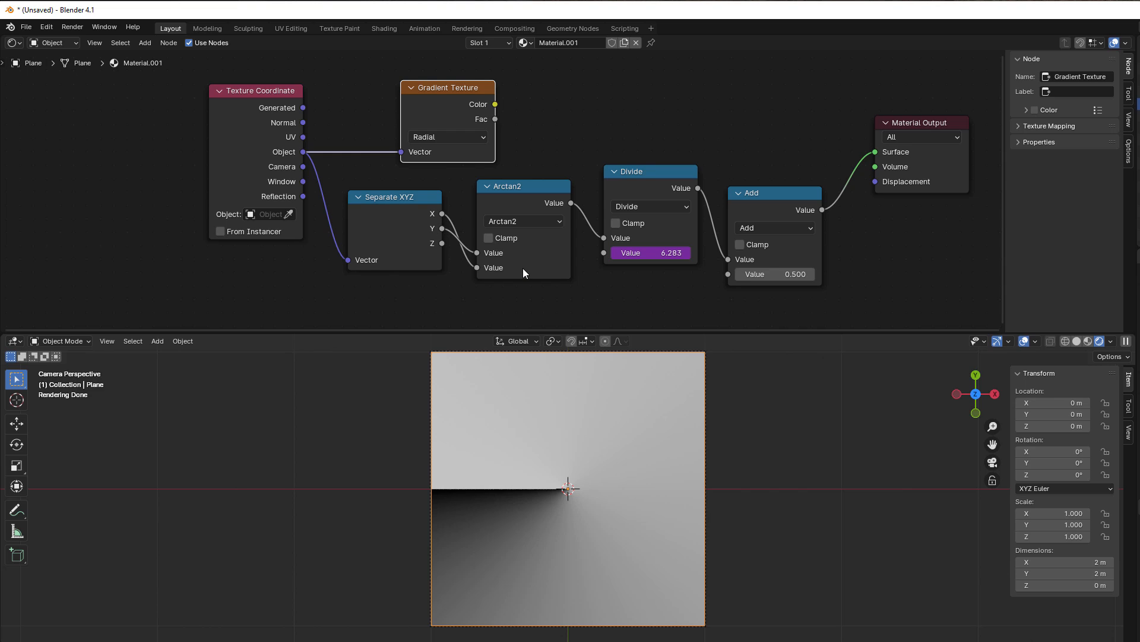
mouse_move(580, 528)
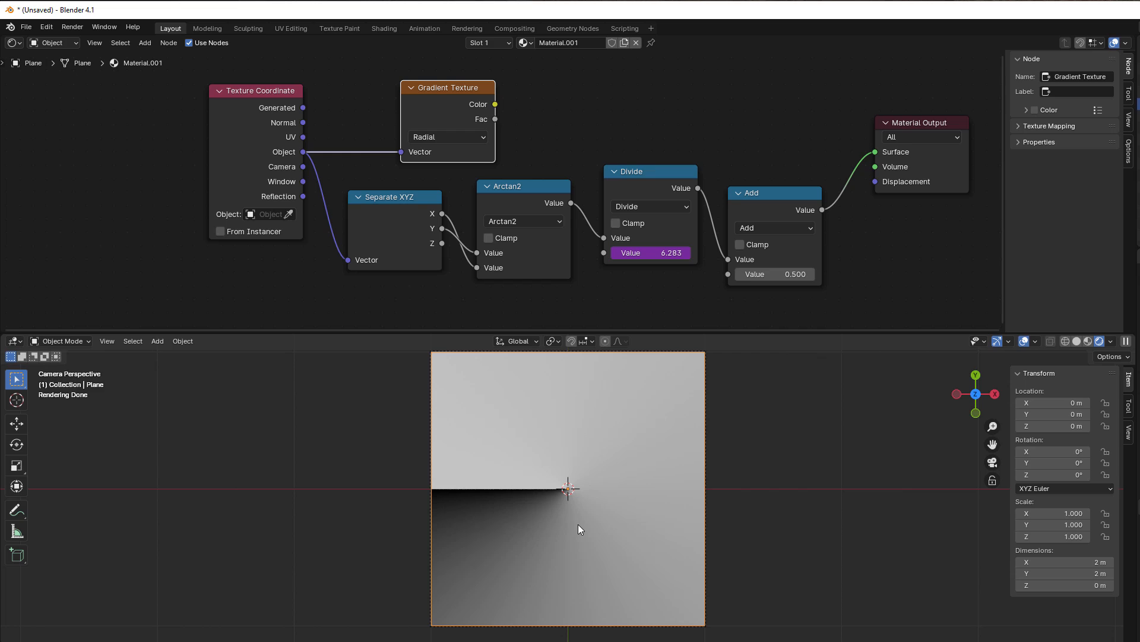
mouse_move(459, 495)
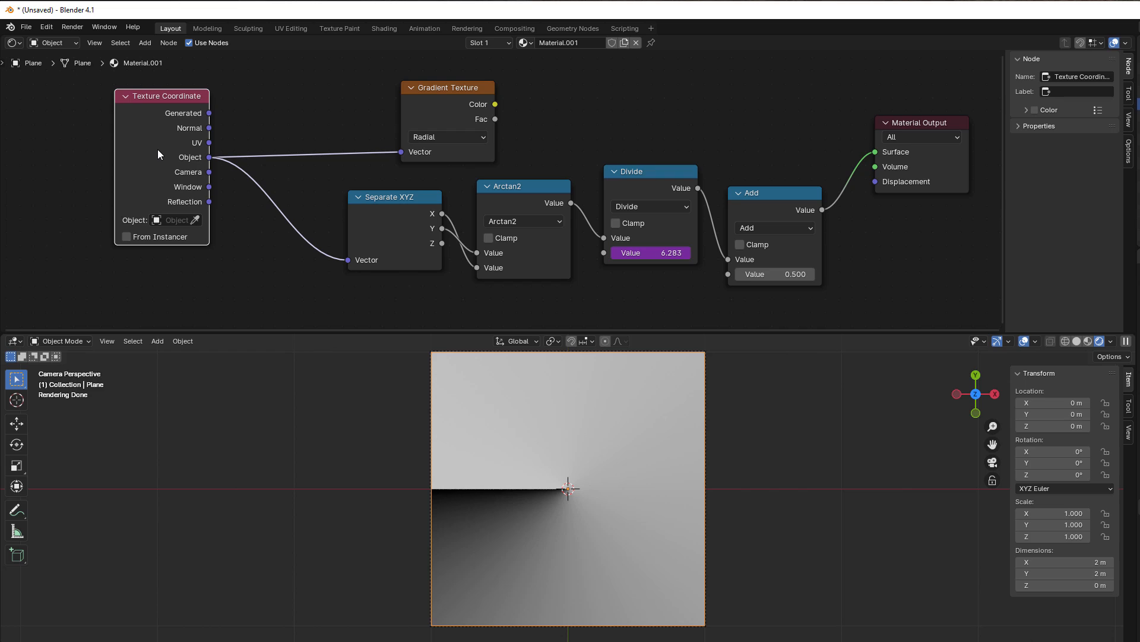
mouse_move(329, 143)
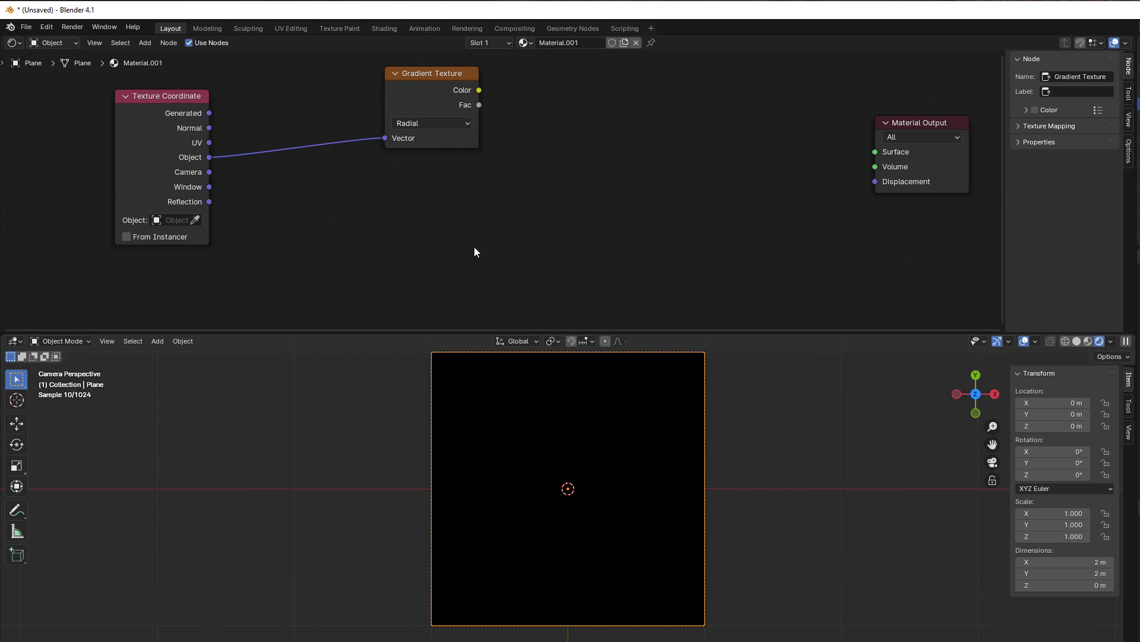
mouse_move(406, 228)
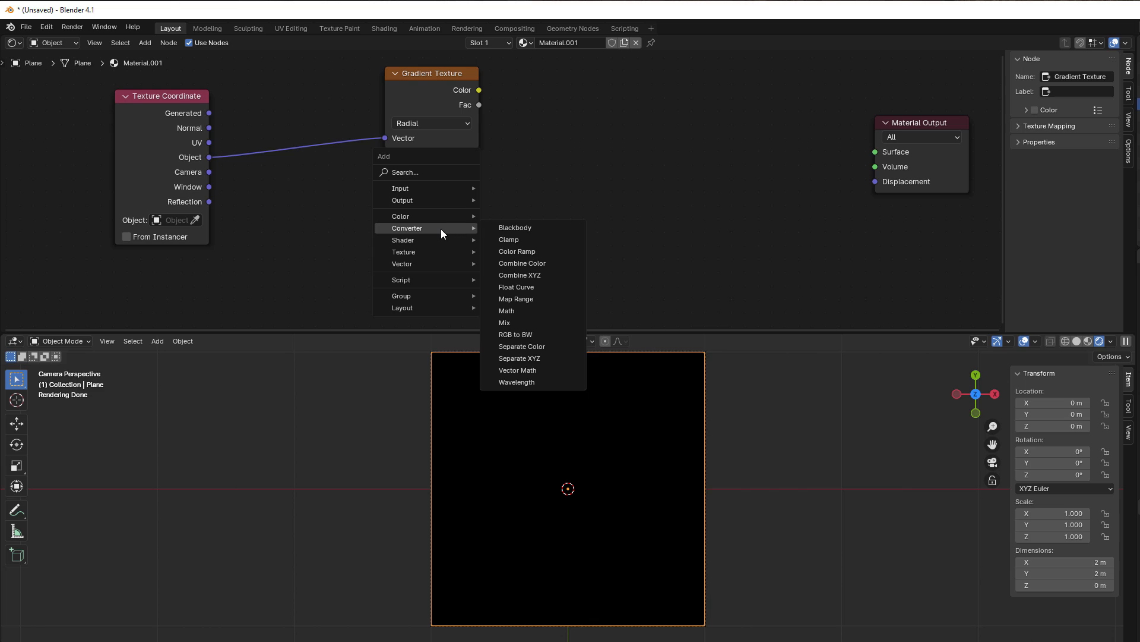
- Add a Vector Math Length node on Object coordinates and a Subtract math node
left_click(517, 370)
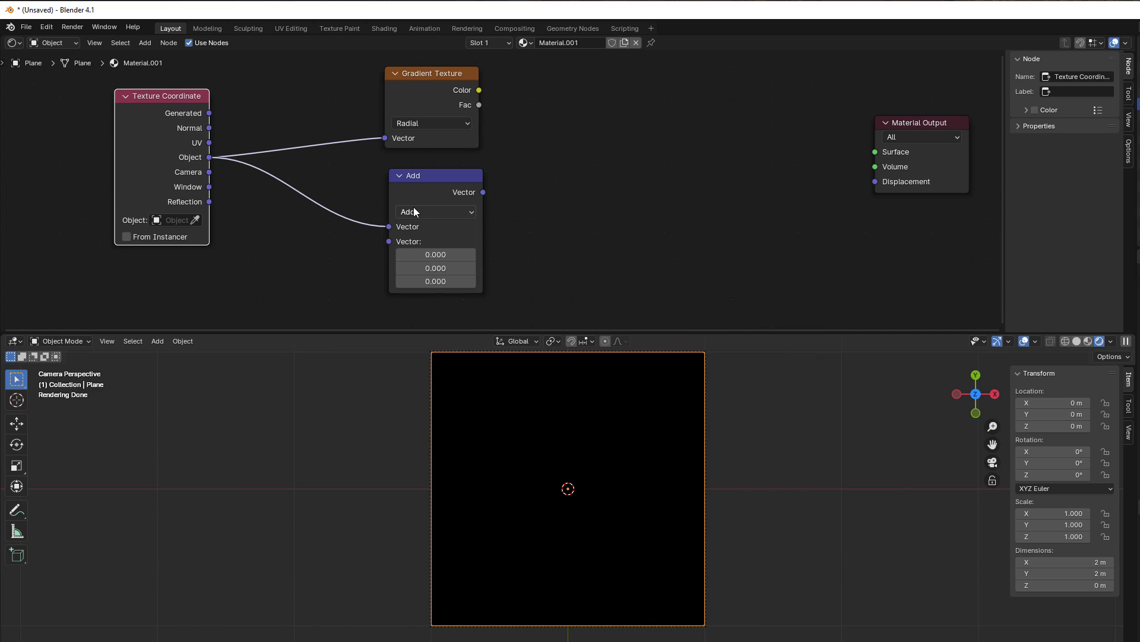
left_click(435, 212)
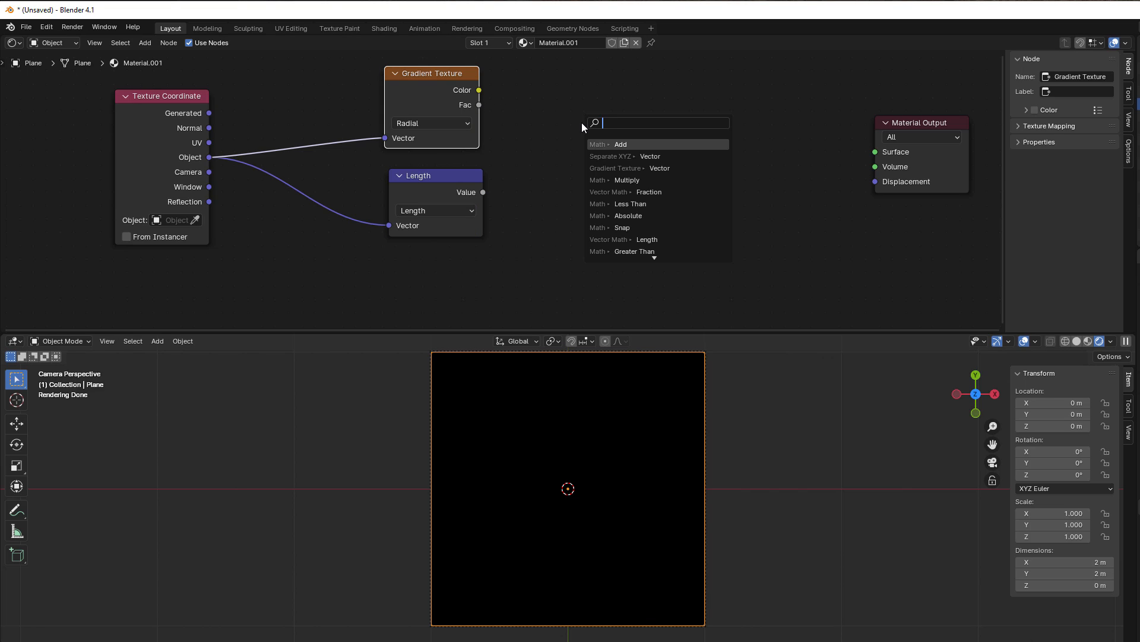
type("subtra")
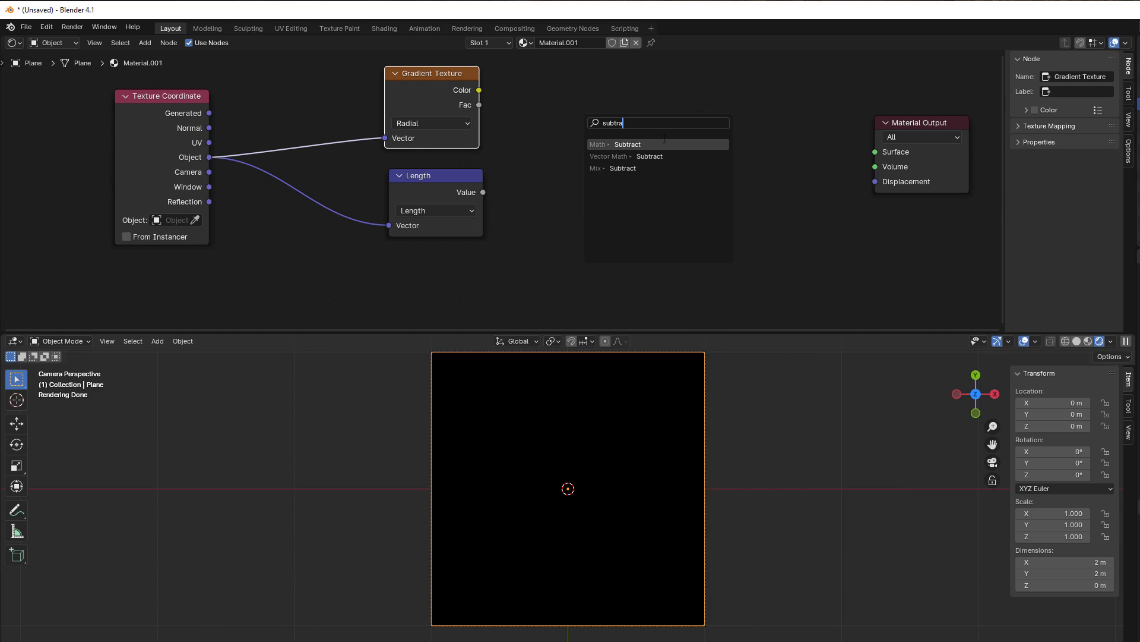
left_click(627, 144)
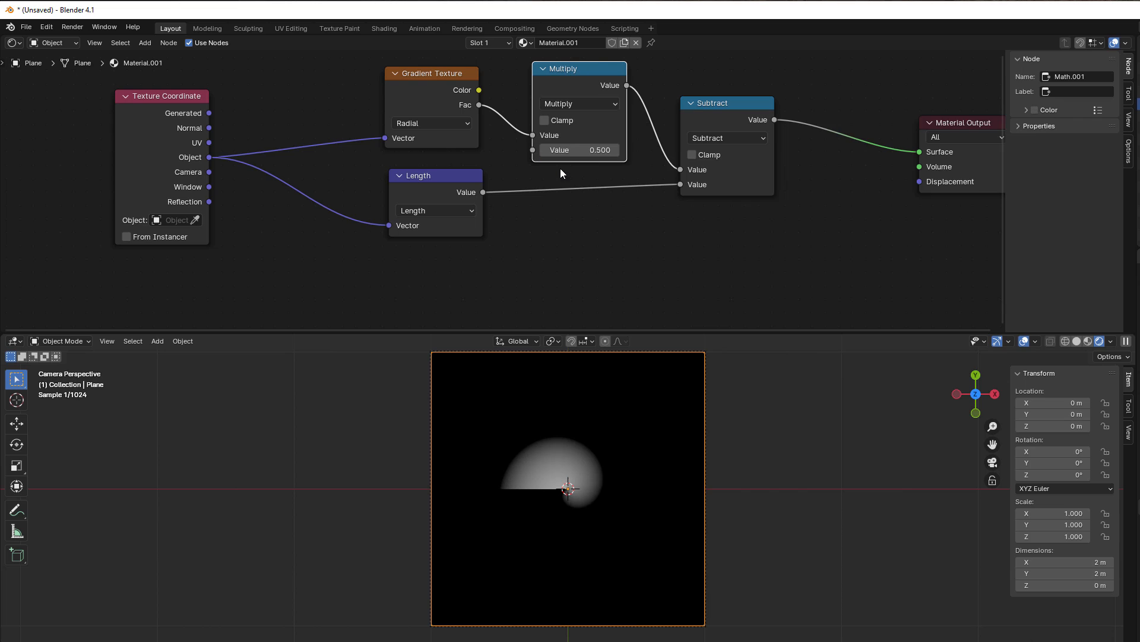
- Set the Multiply value to 5 and switch the new math node to Ping-Pong
double_click(579, 149)
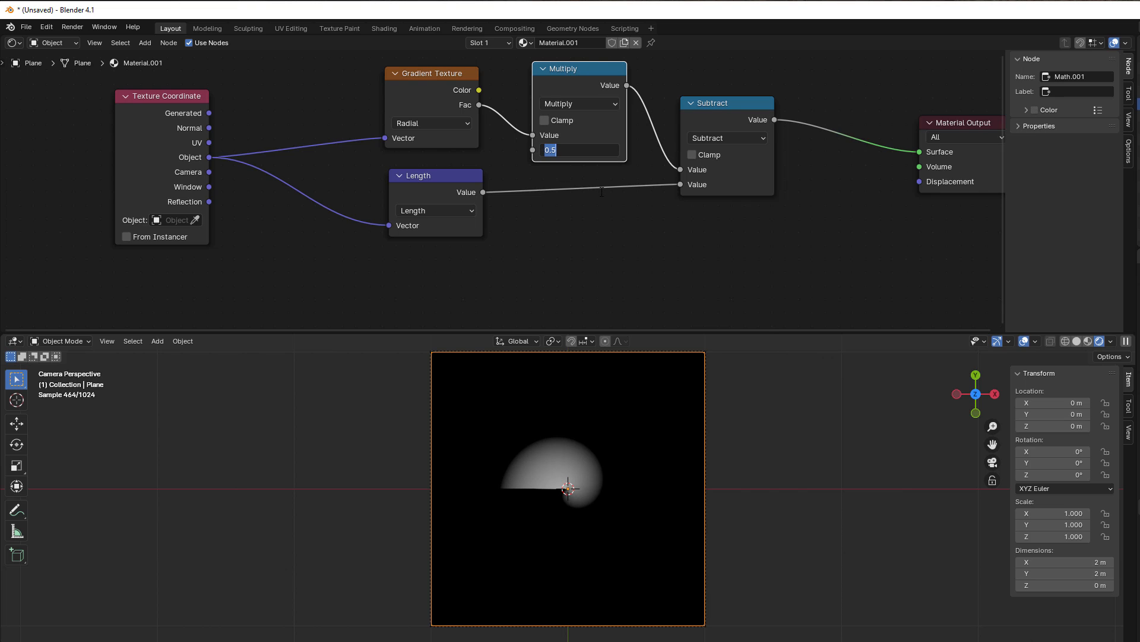
type("5.000")
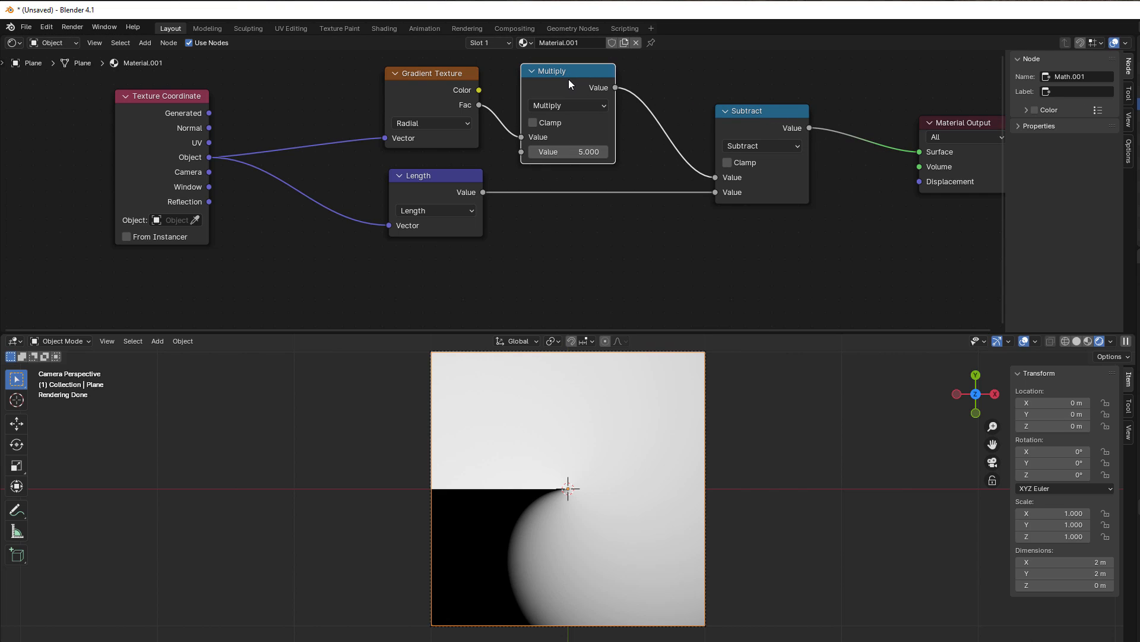
left_click(715, 106)
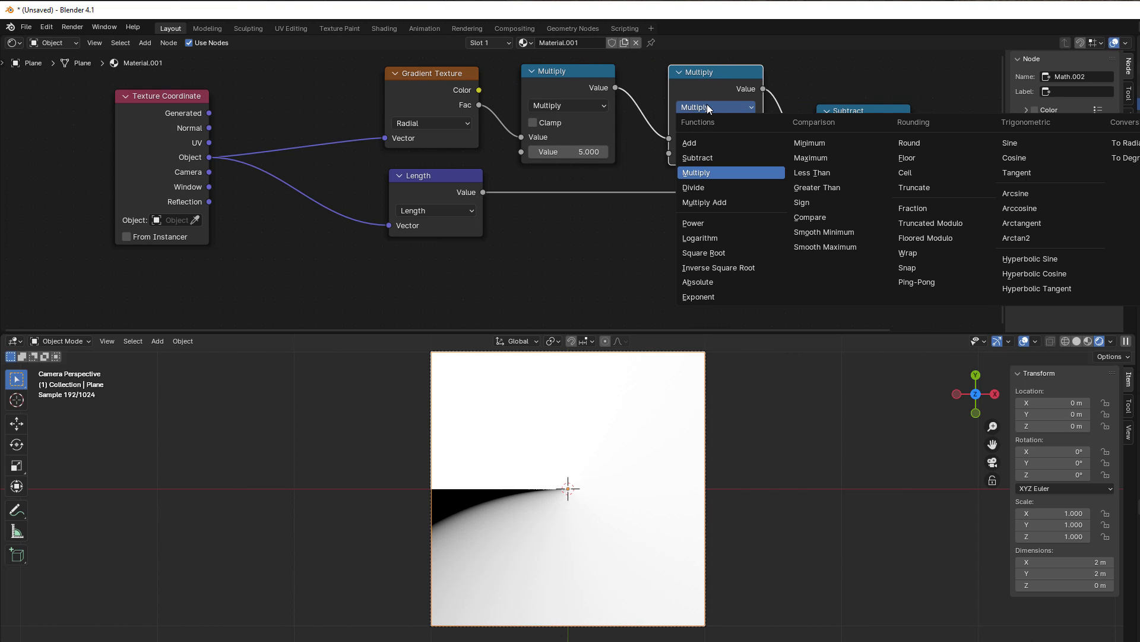
left_click(916, 283)
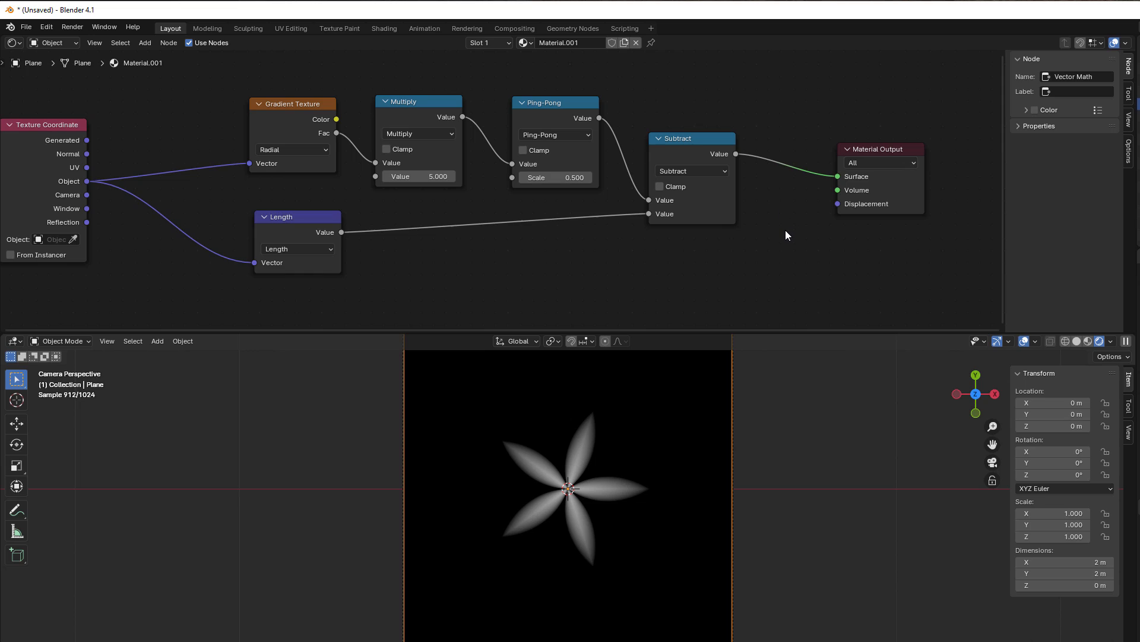
- Insert a Converter Math node after Subtract and set its operation to Power
left_click(719, 228)
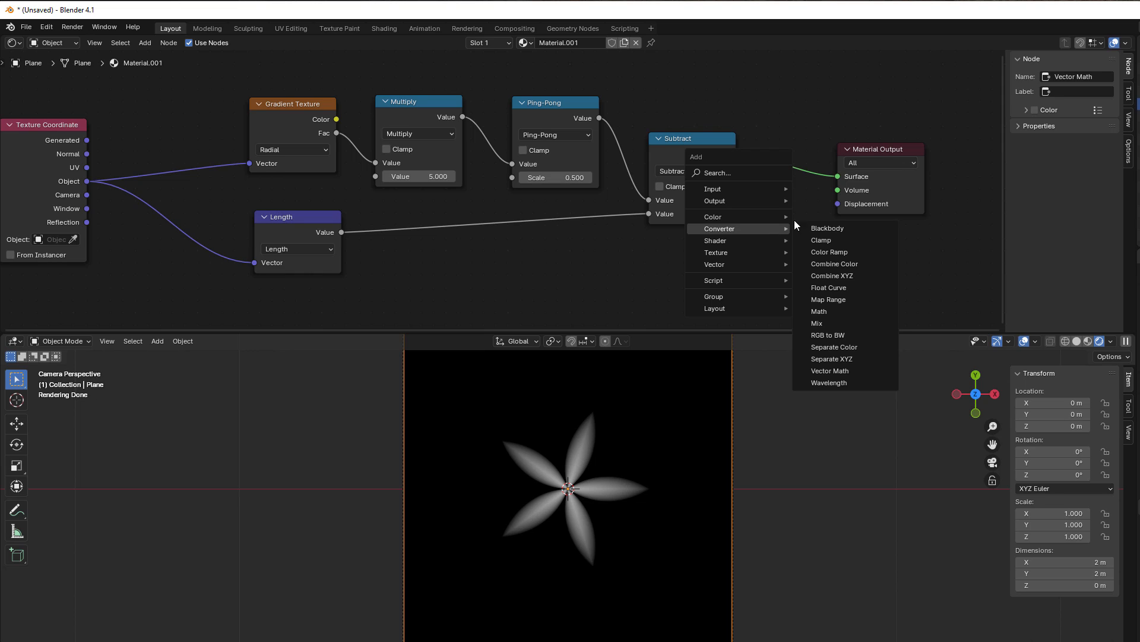
mouse_move(818, 311)
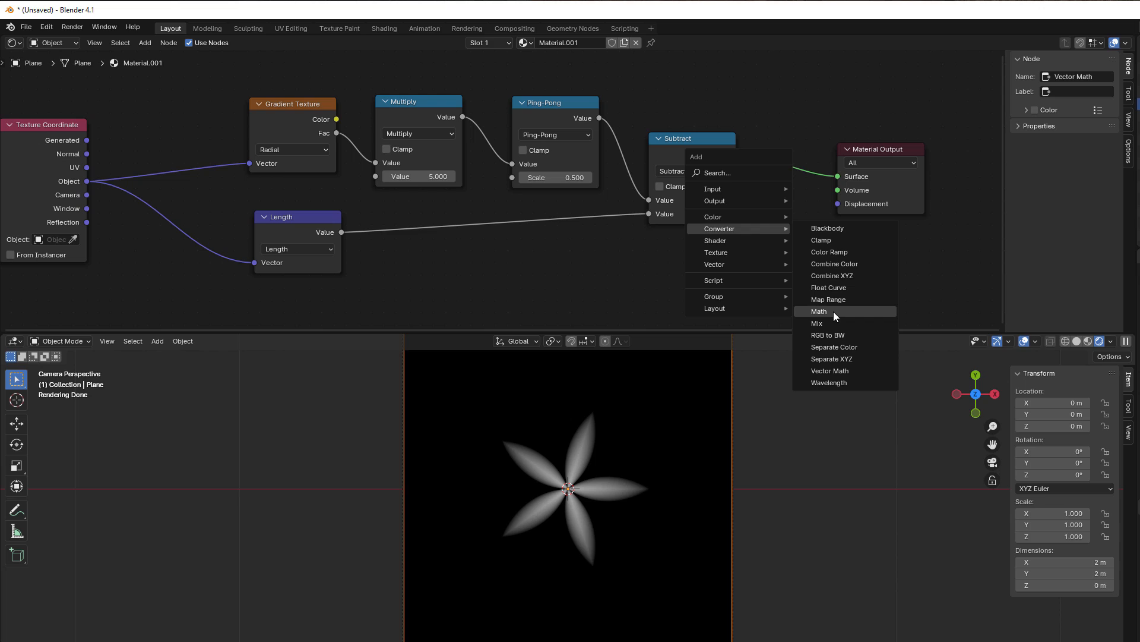
left_click(819, 311)
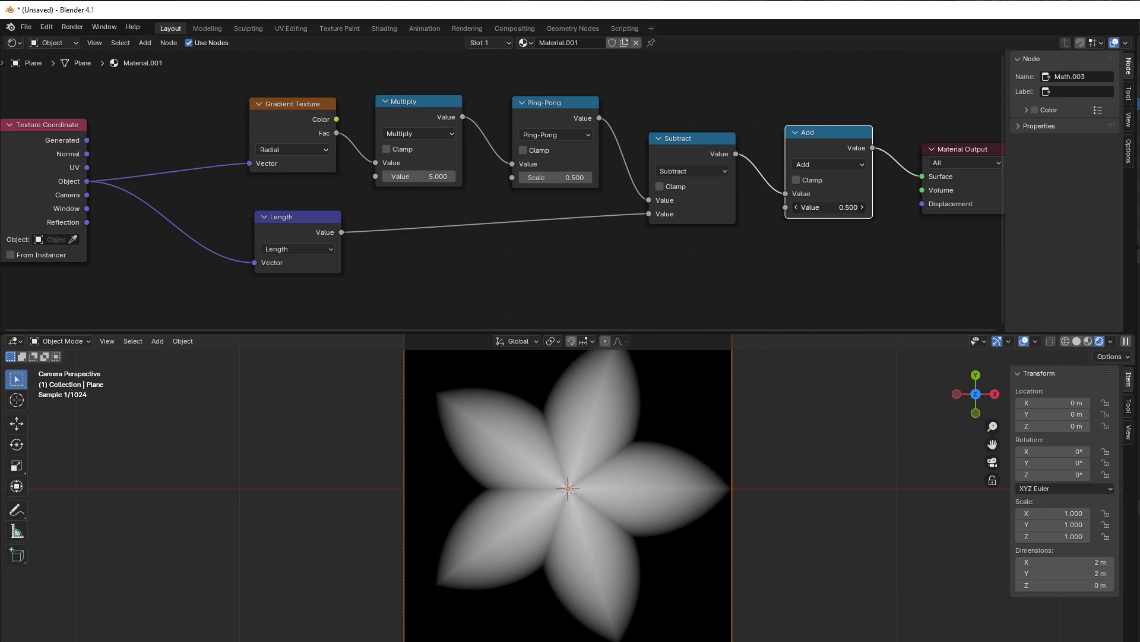
left_click(827, 164)
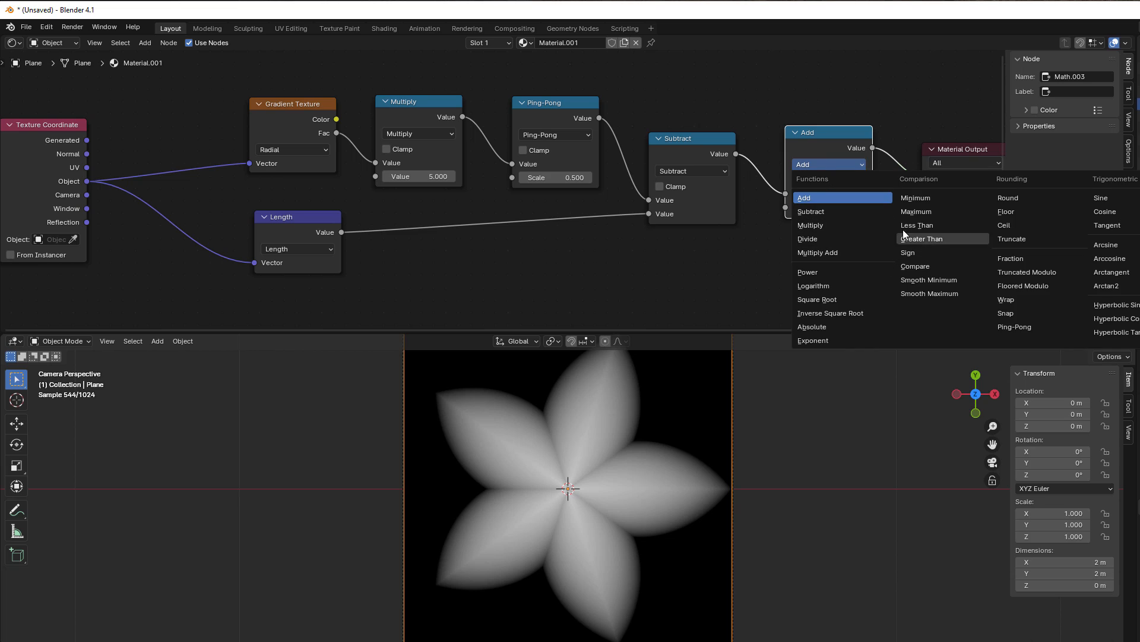
left_click(806, 271)
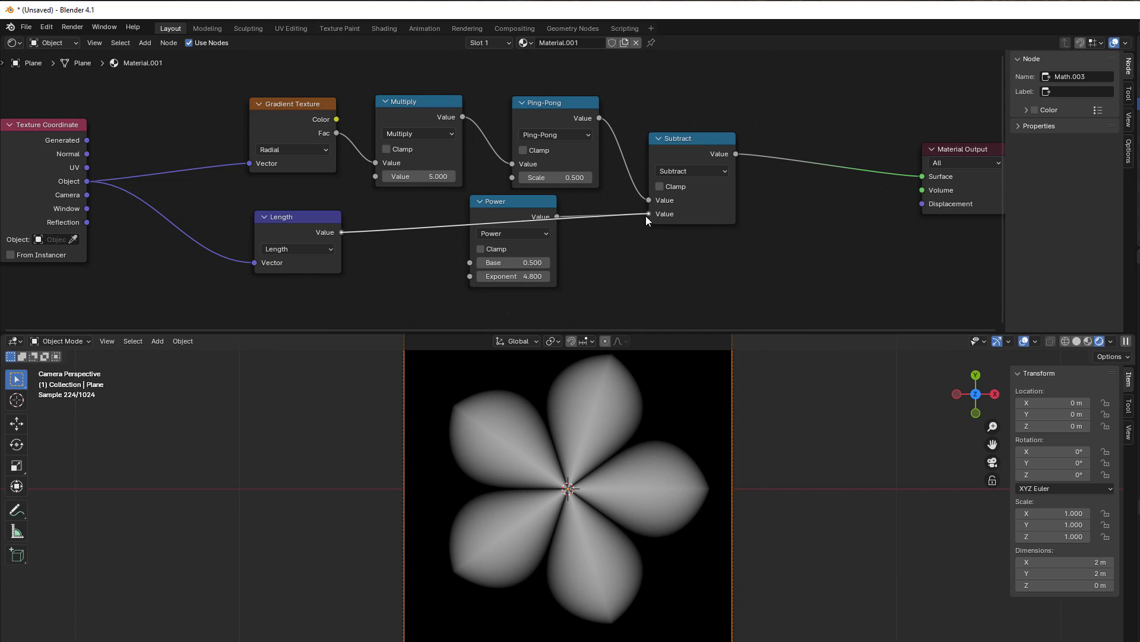
- Change the Power node's operation to Compare for a crisp outline
left_click(829, 158)
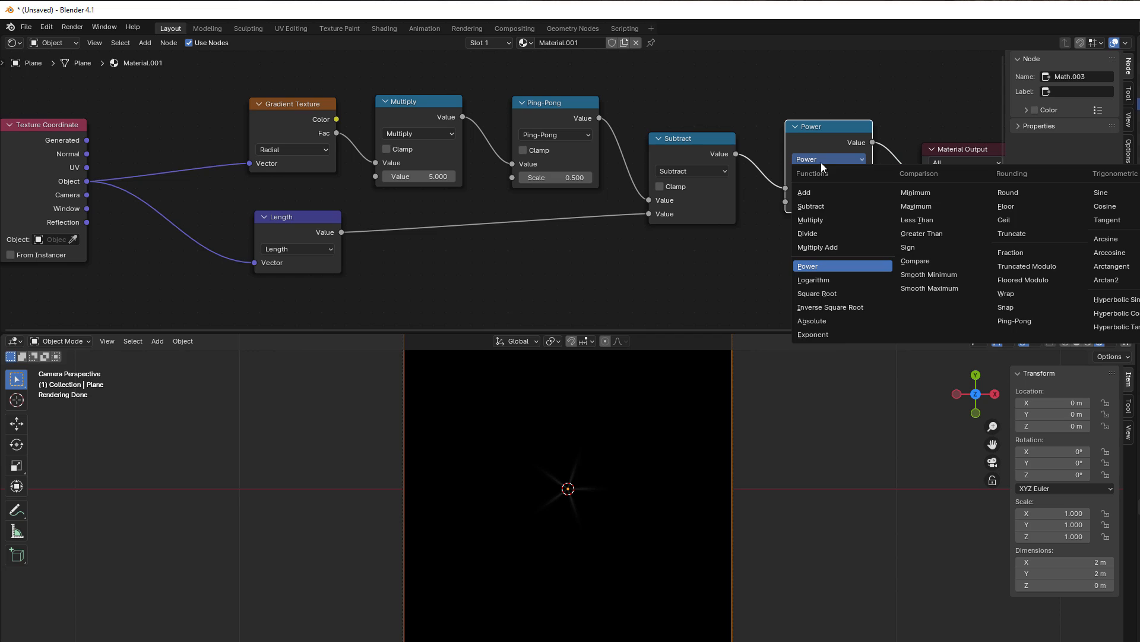
mouse_move(925, 247)
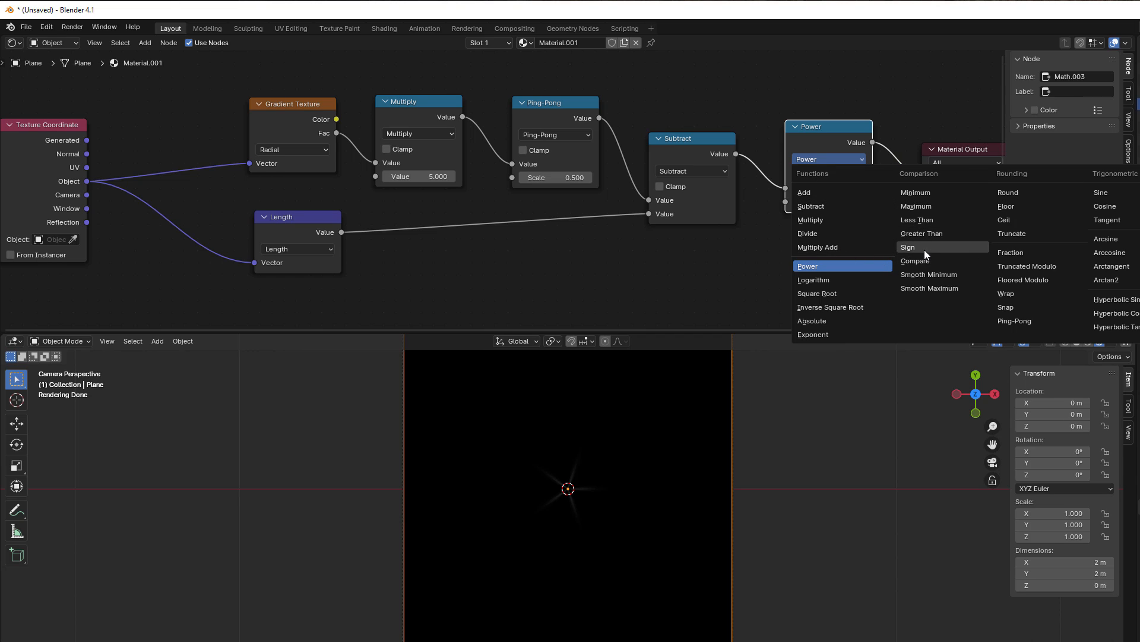
mouse_move(942, 287)
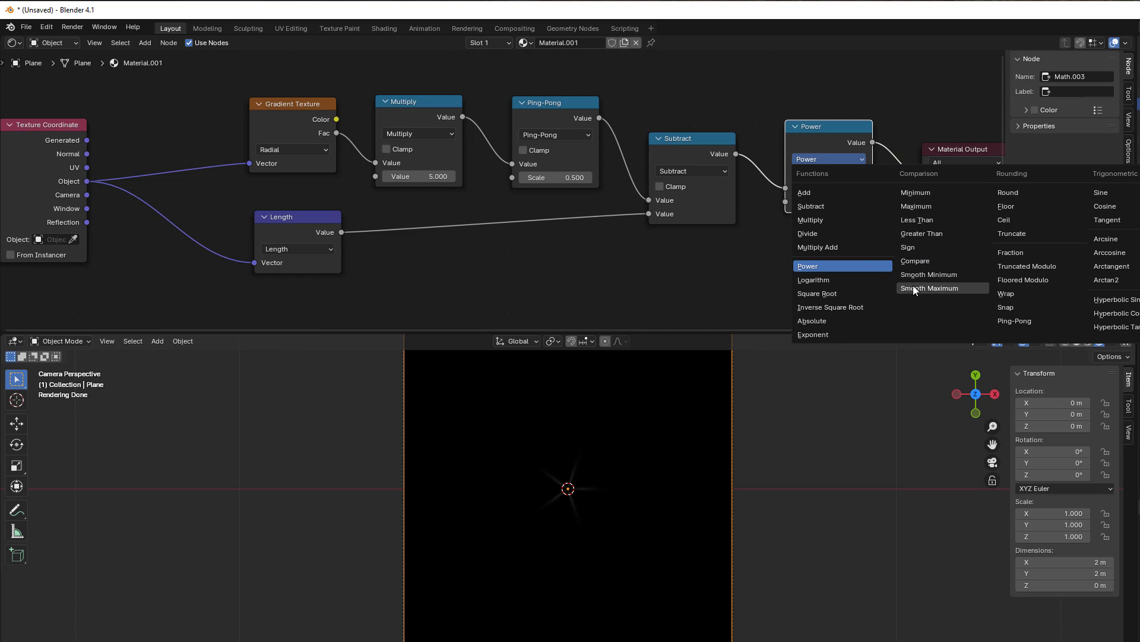
mouse_move(993, 291)
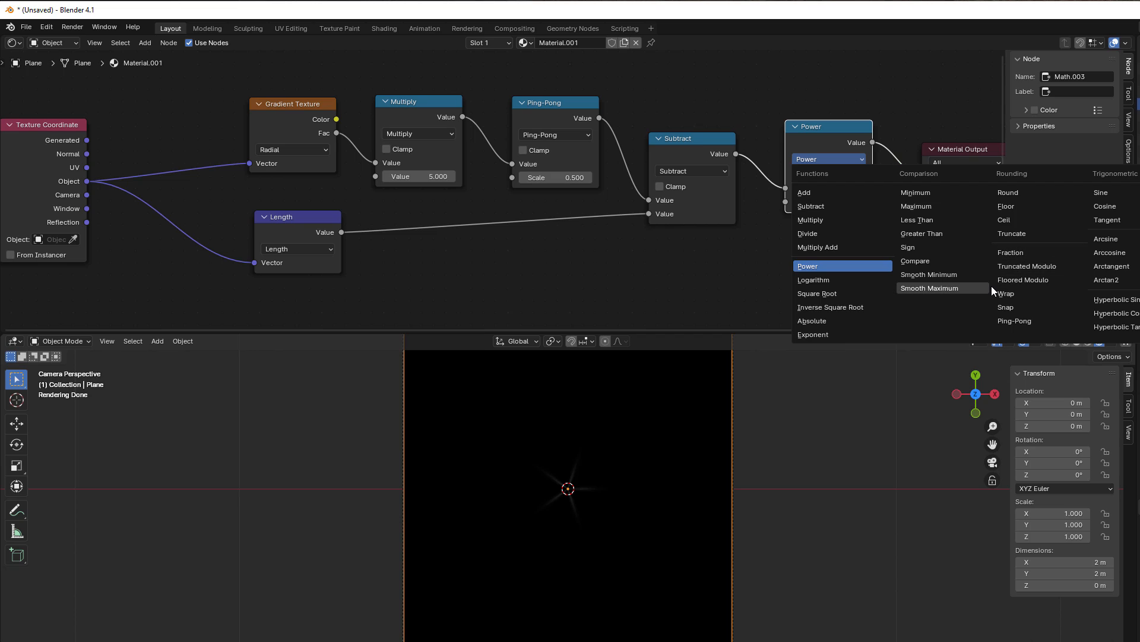
mouse_move(841, 335)
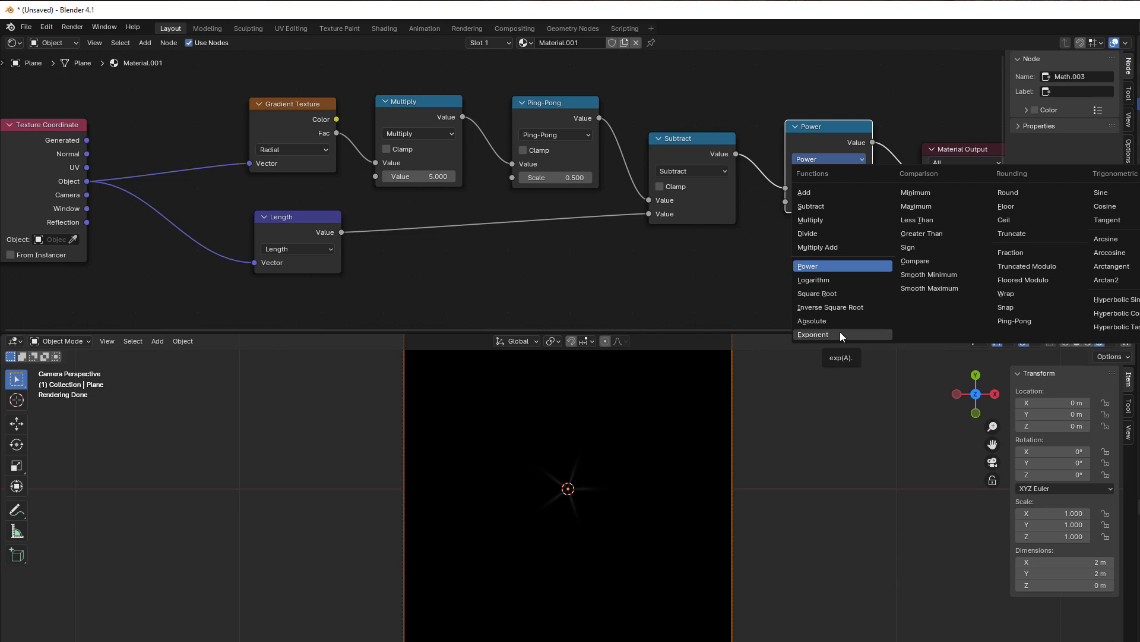
mouse_move(915, 260)
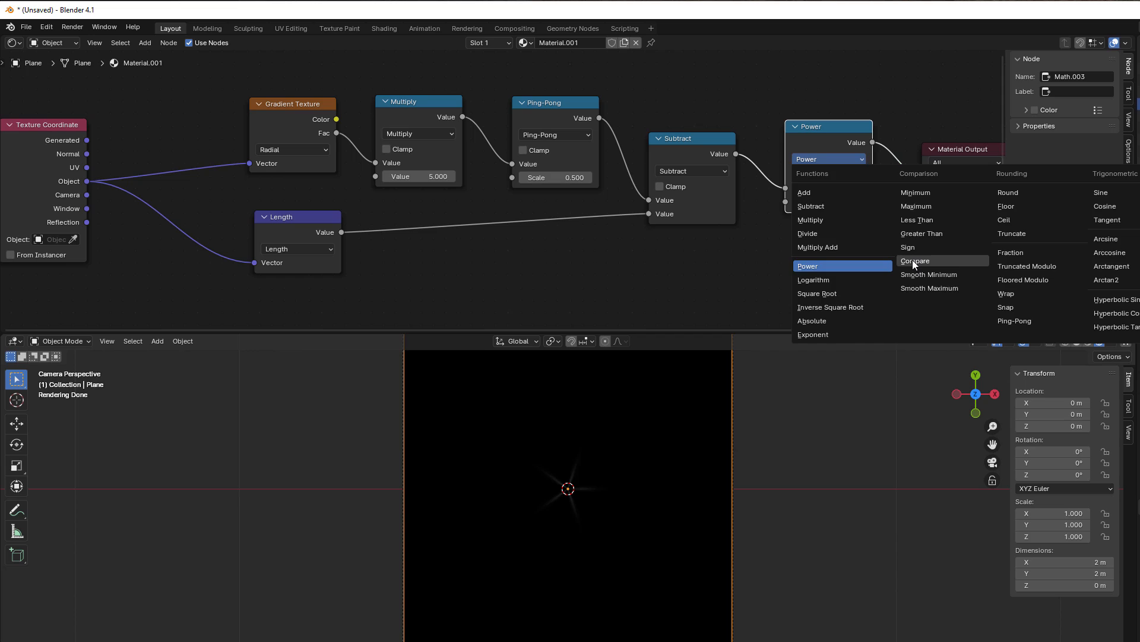
left_click(915, 260)
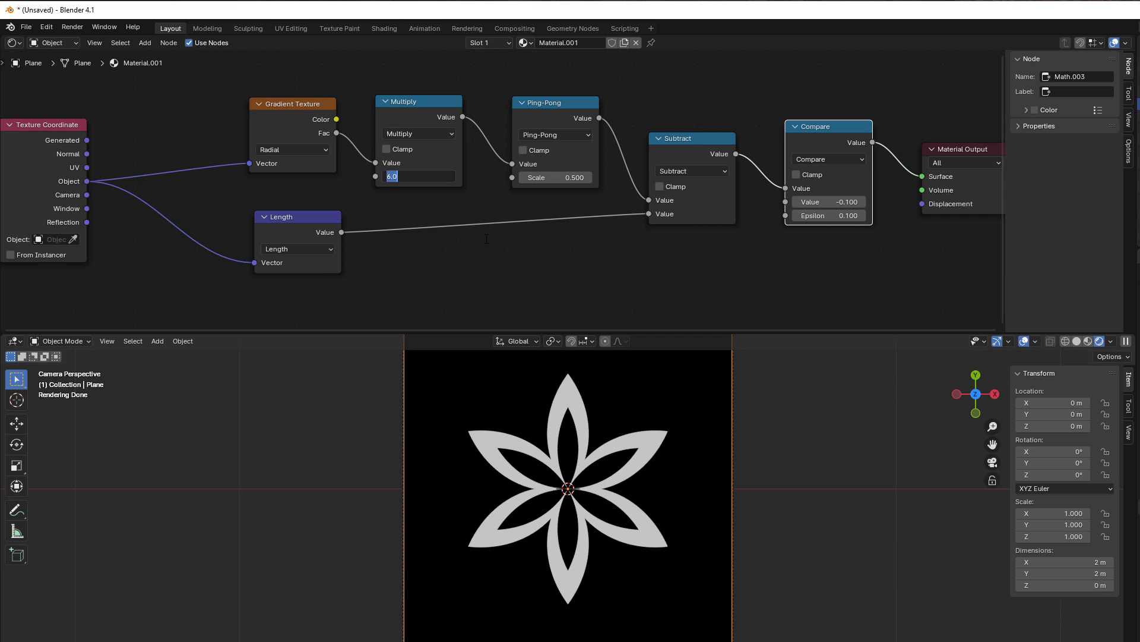
- Set the Multiply value to 8 for eight petals and select the Gradient Texture node
type("8.000")
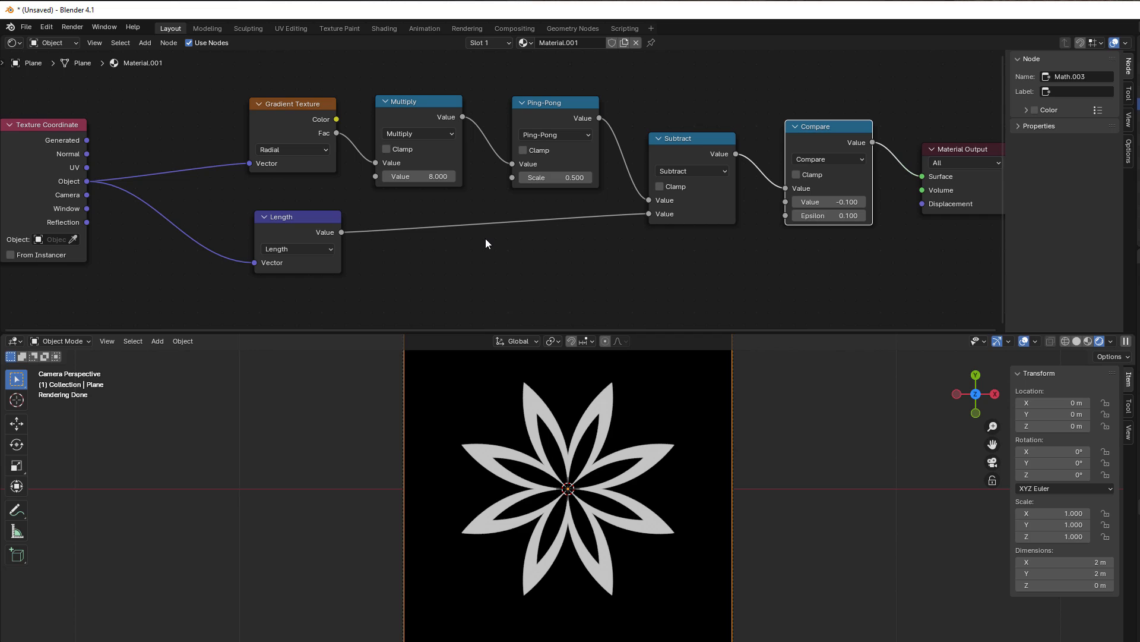
mouse_move(291, 122)
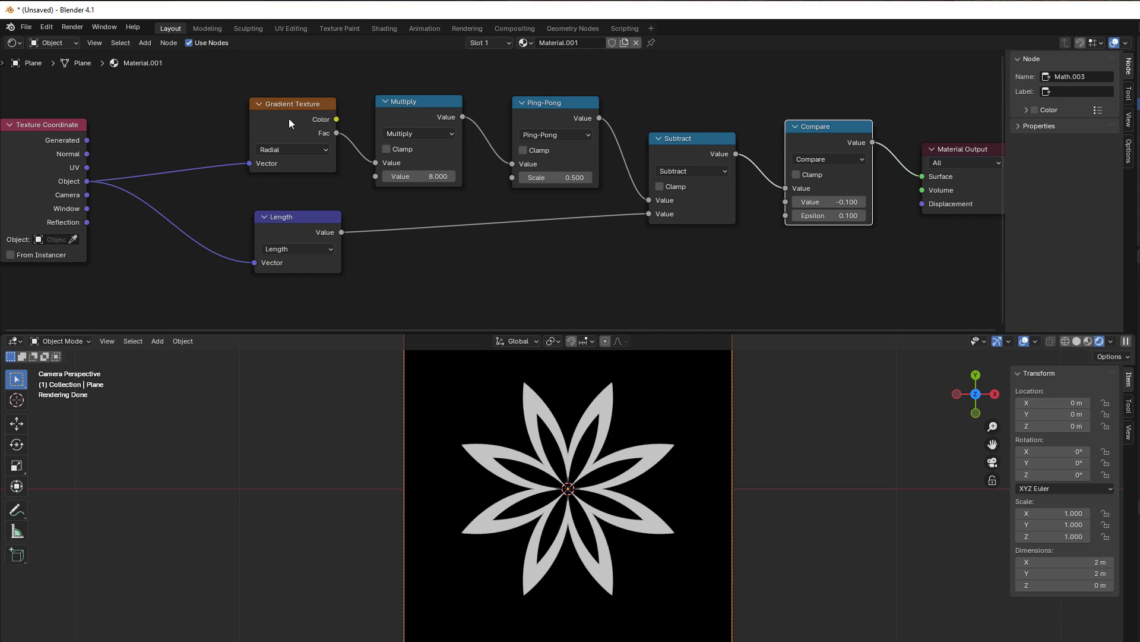
left_click(290, 105)
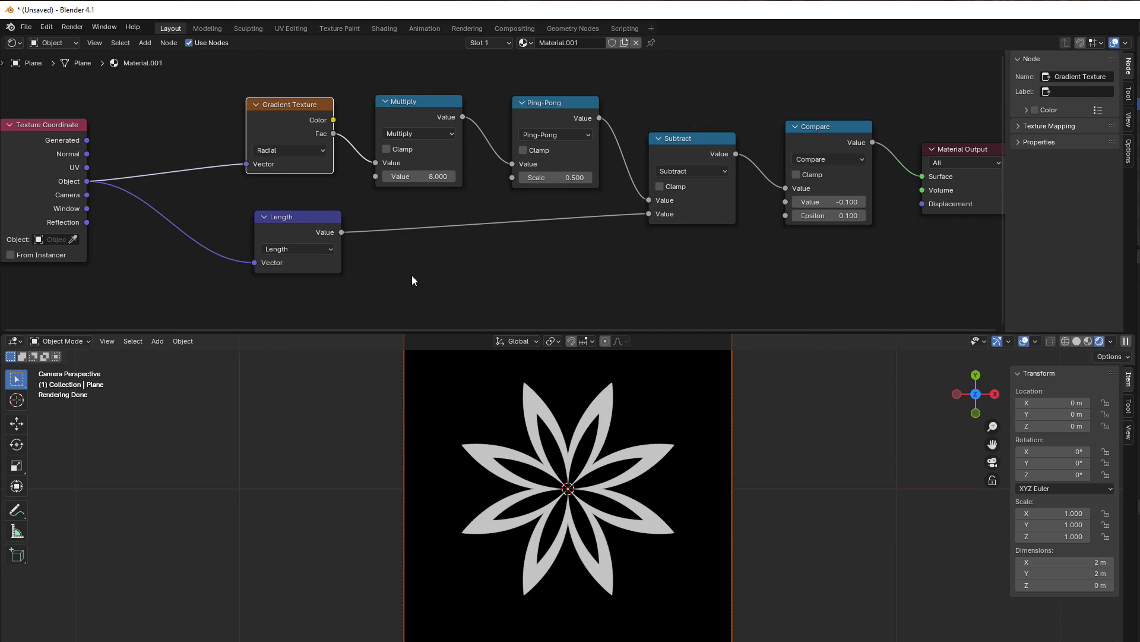
mouse_move(714, 197)
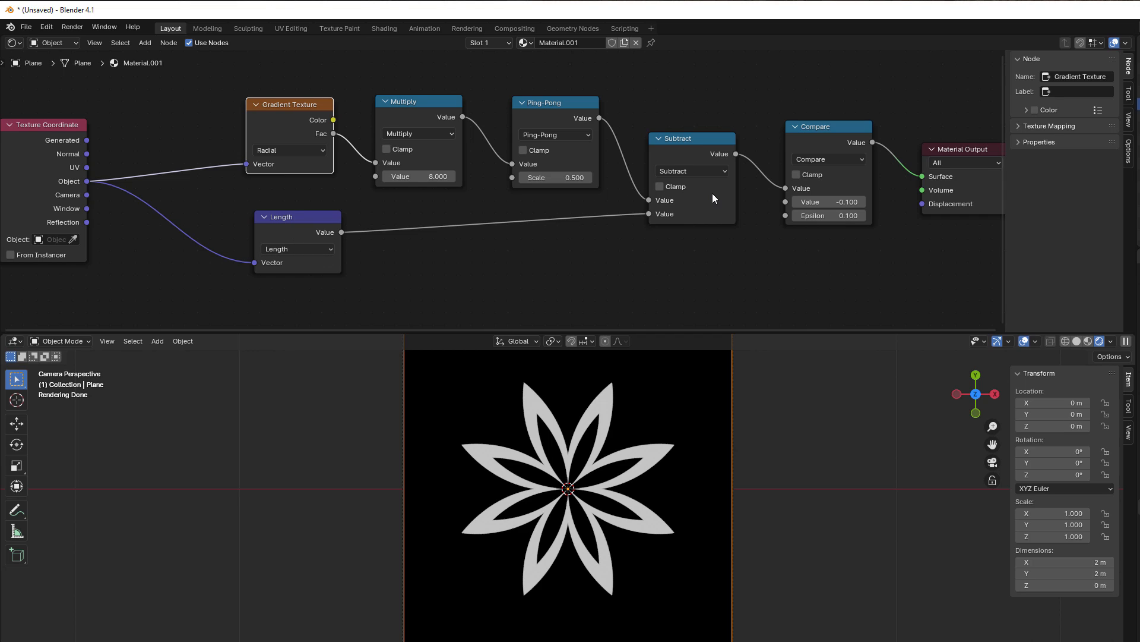
mouse_move(720, 231)
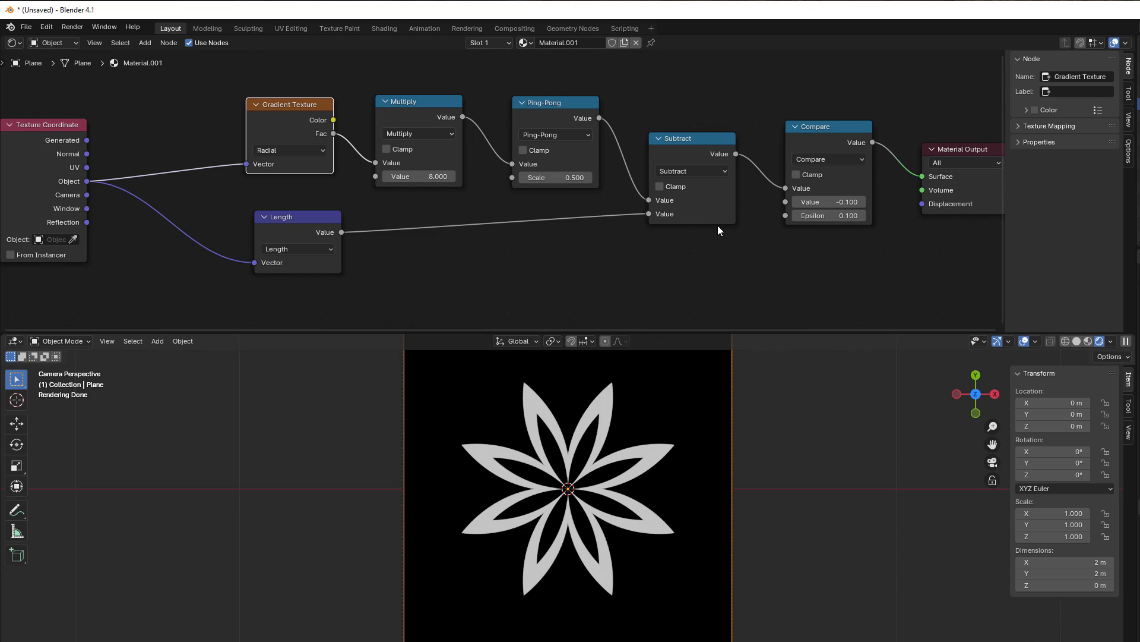